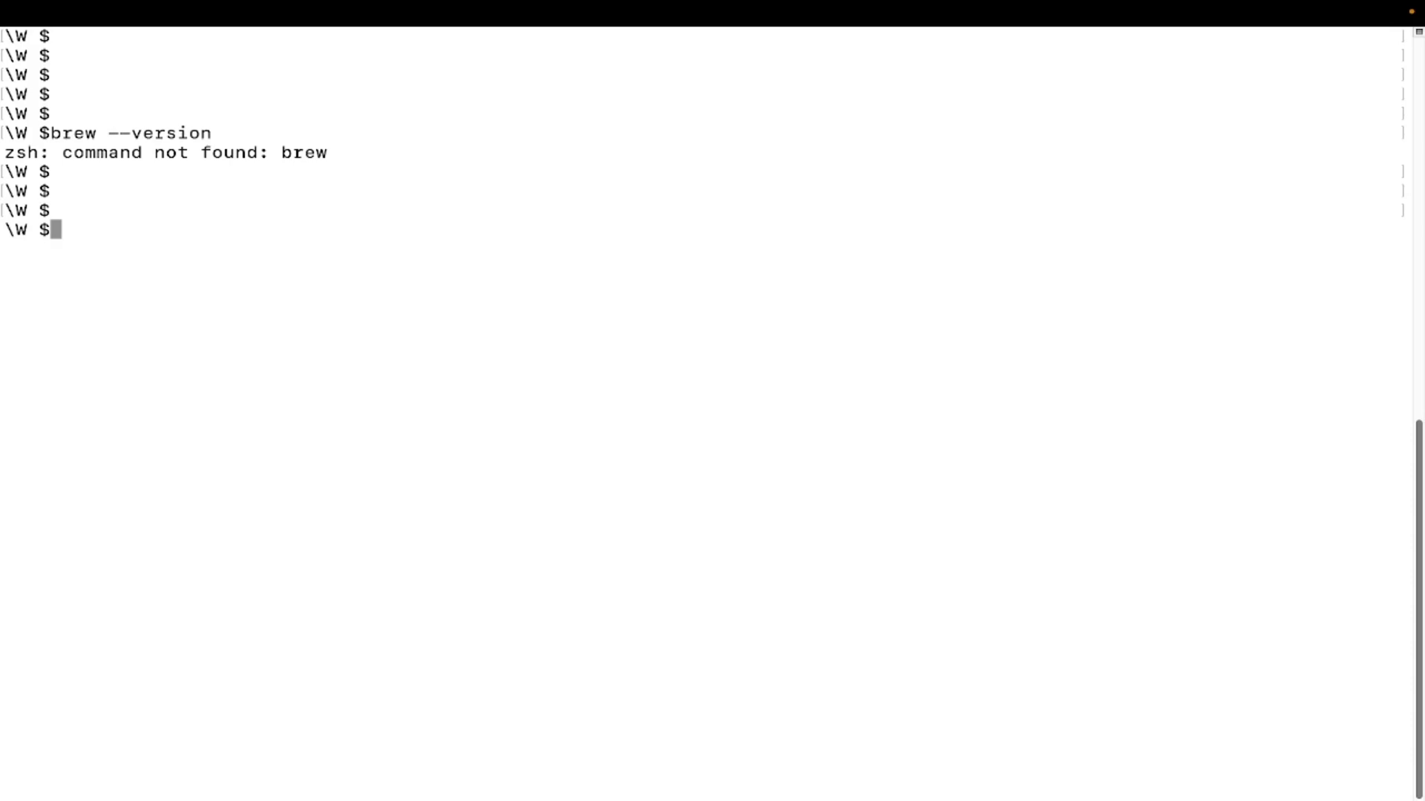
Step: List /opt/homebrew/bin/brew to confirm the Homebrew binary is installed
{"action": "type", "text": "ls"}
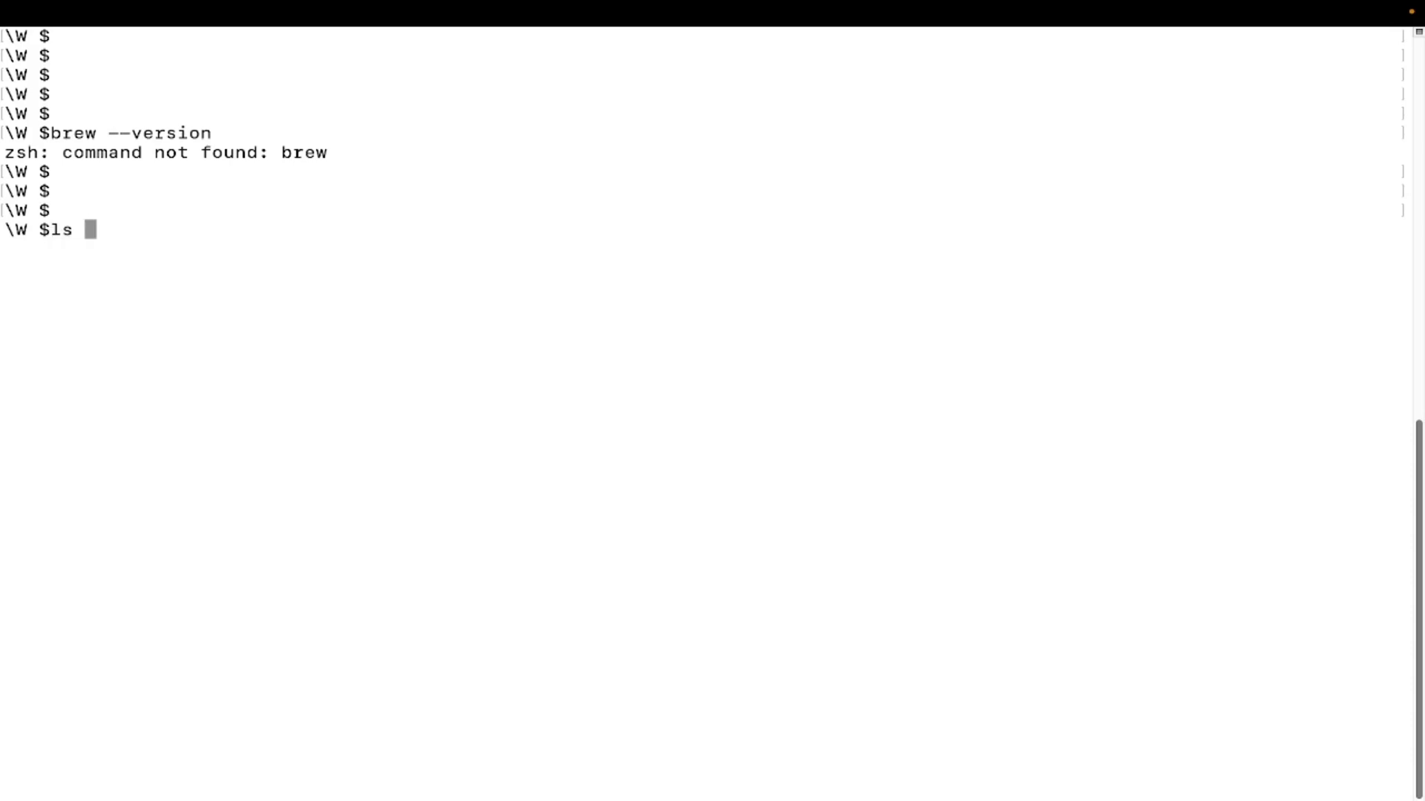
{"action": "type", "text": "/"}
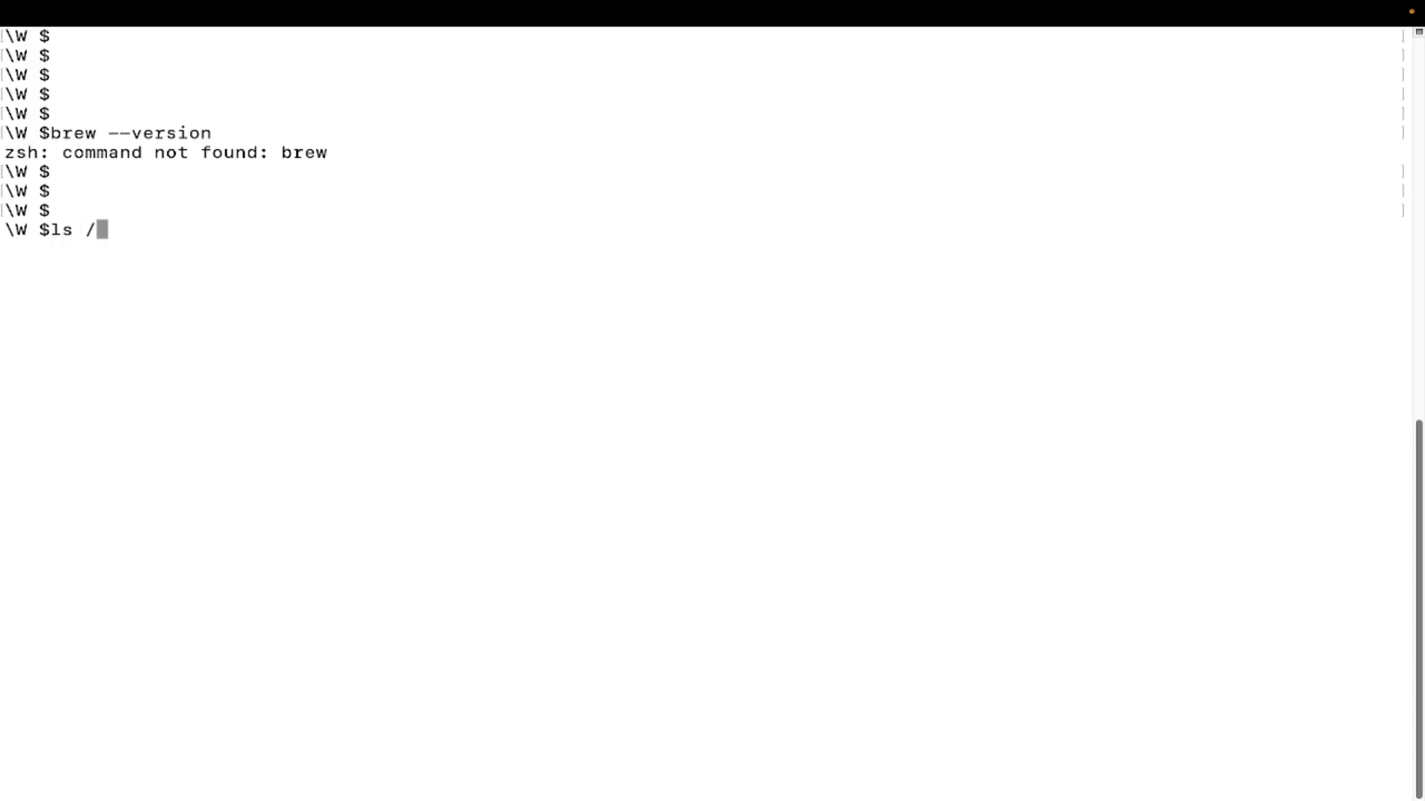
{"action": "type", "text": "opt/"}
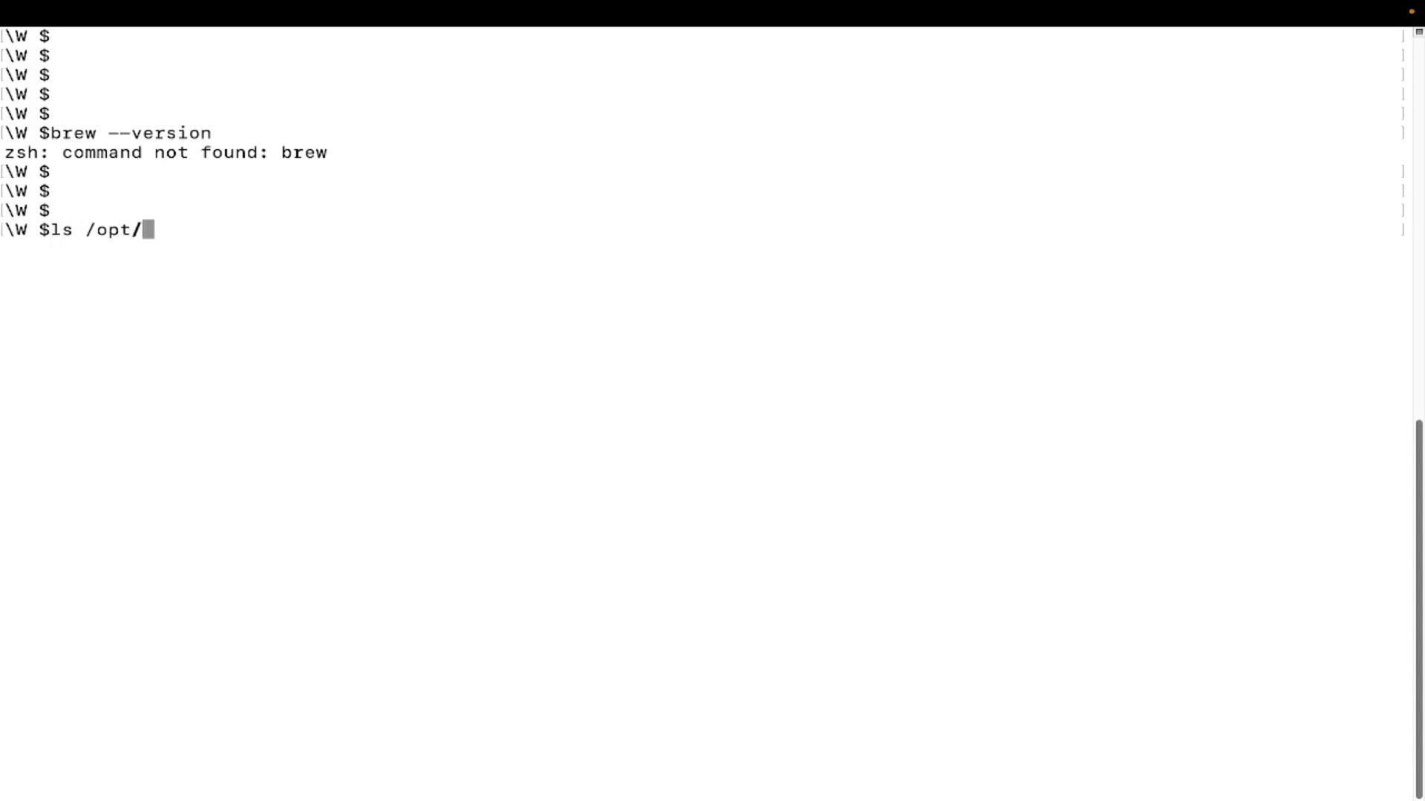
{"action": "type", "text": "hom"}
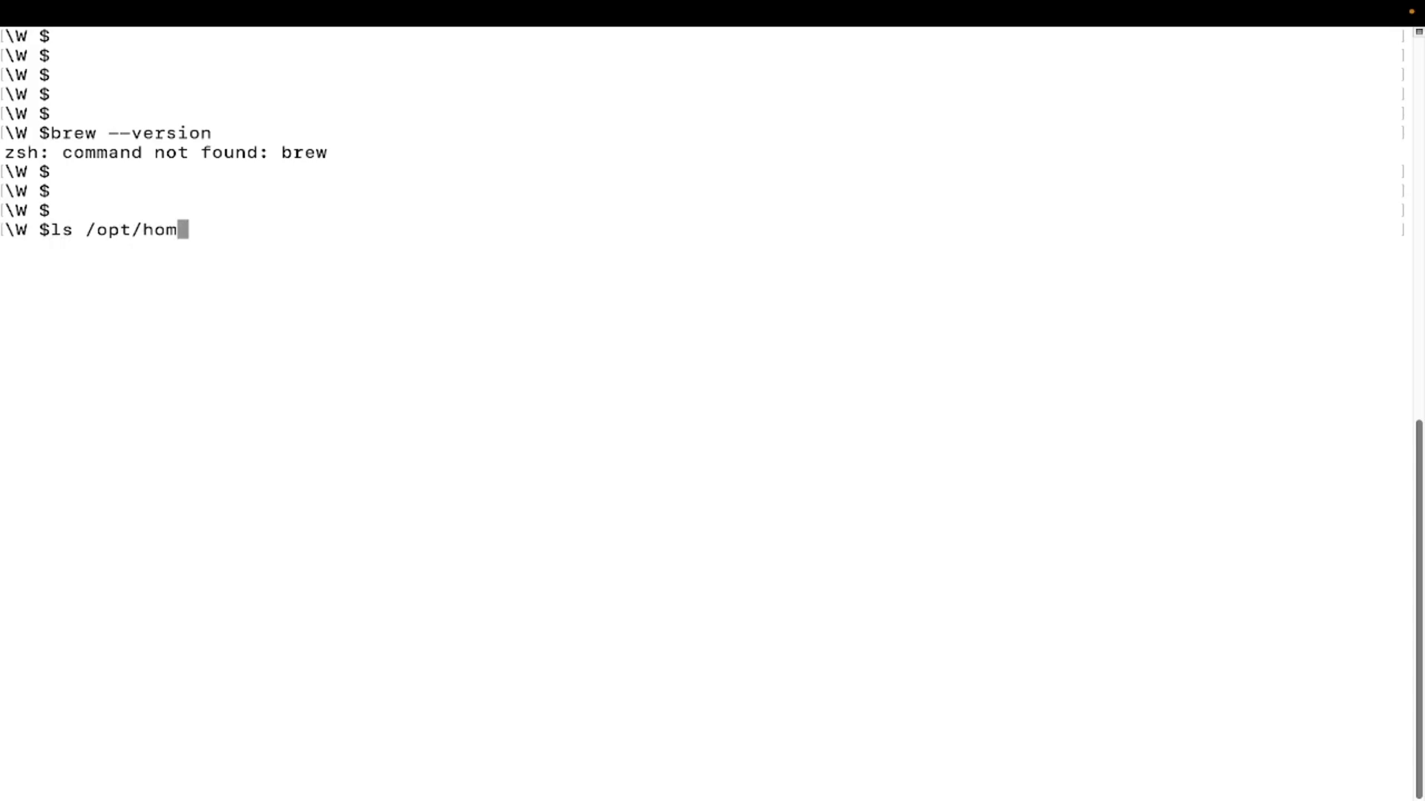
{"action": "type", "text": "ebrew/"}
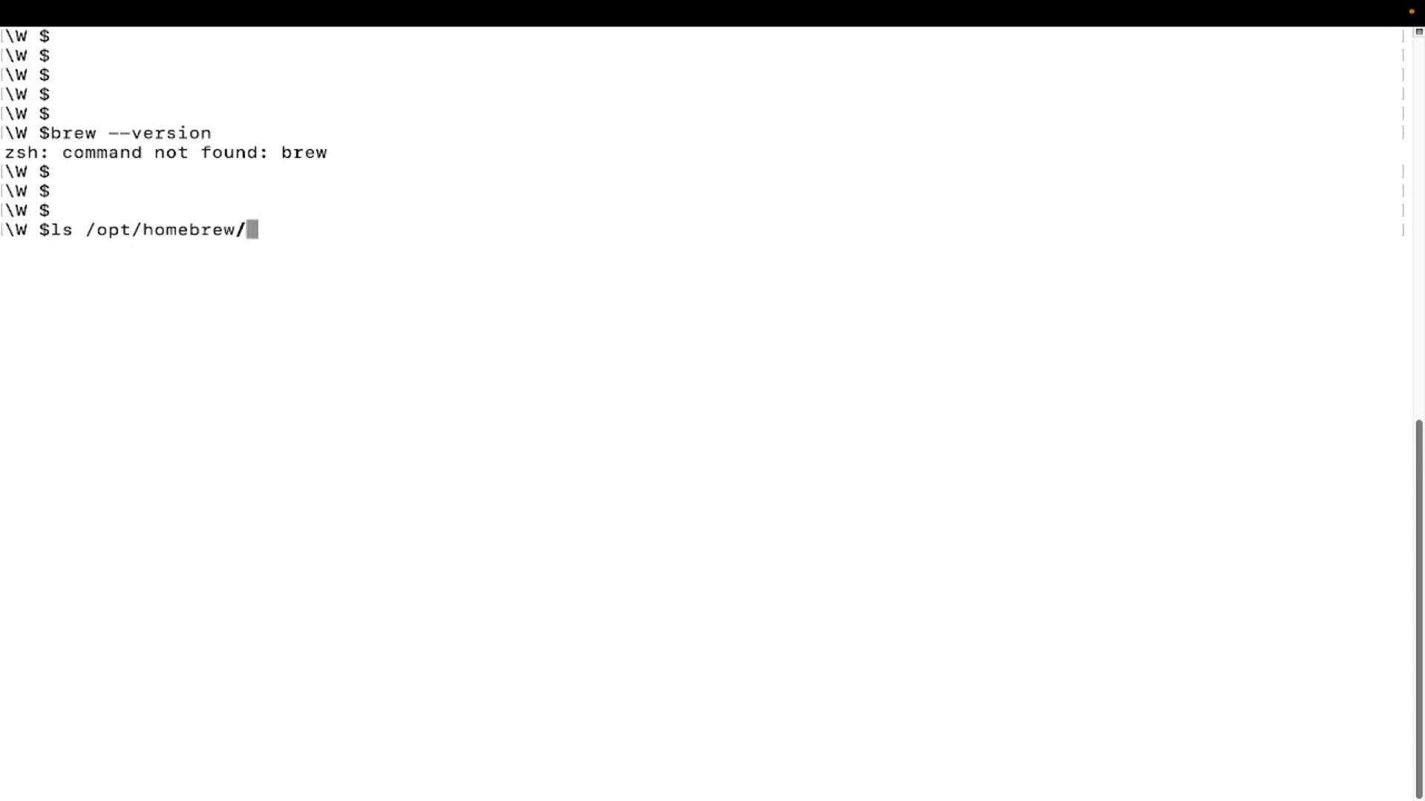
{"action": "type", "text": "bin/b"}
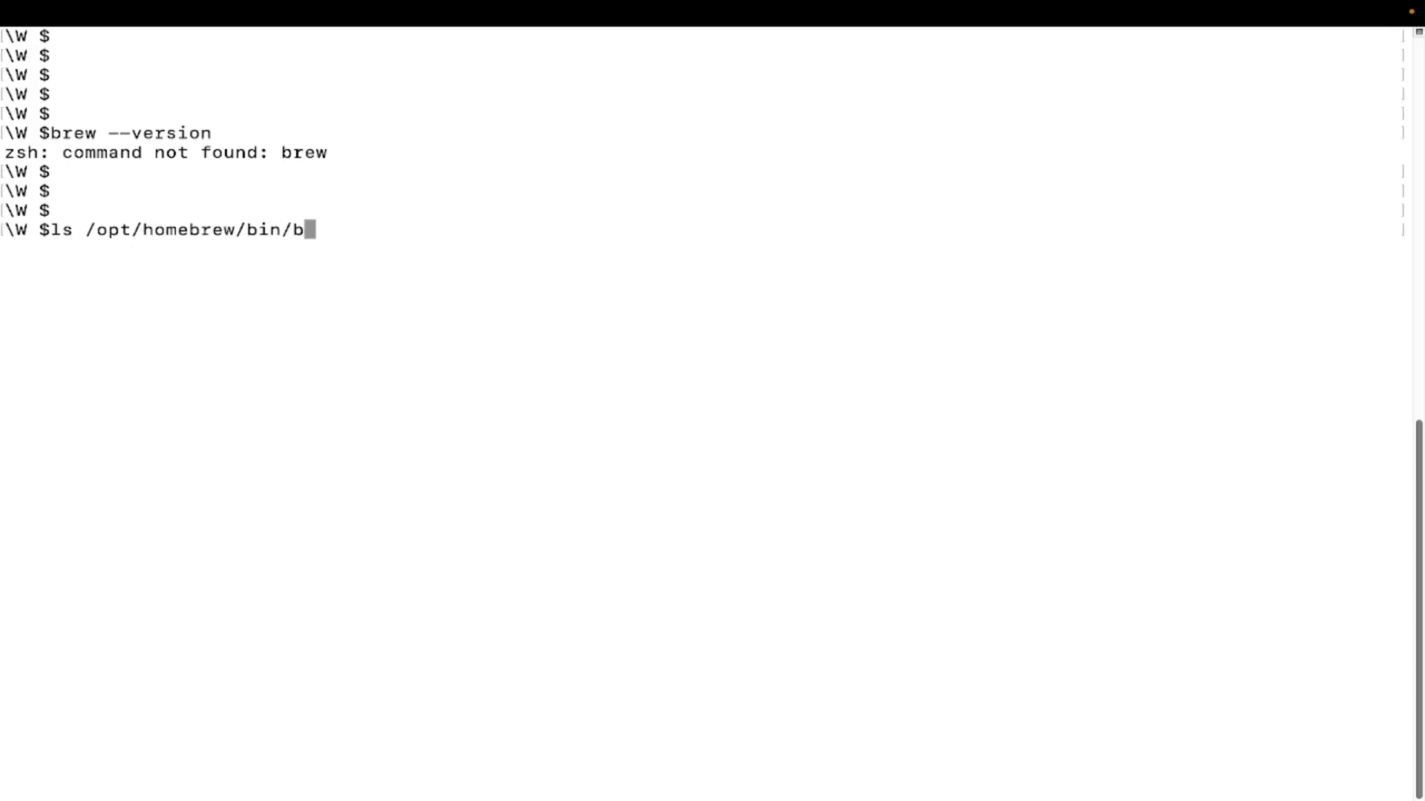
{"action": "type", "text": "rew"}
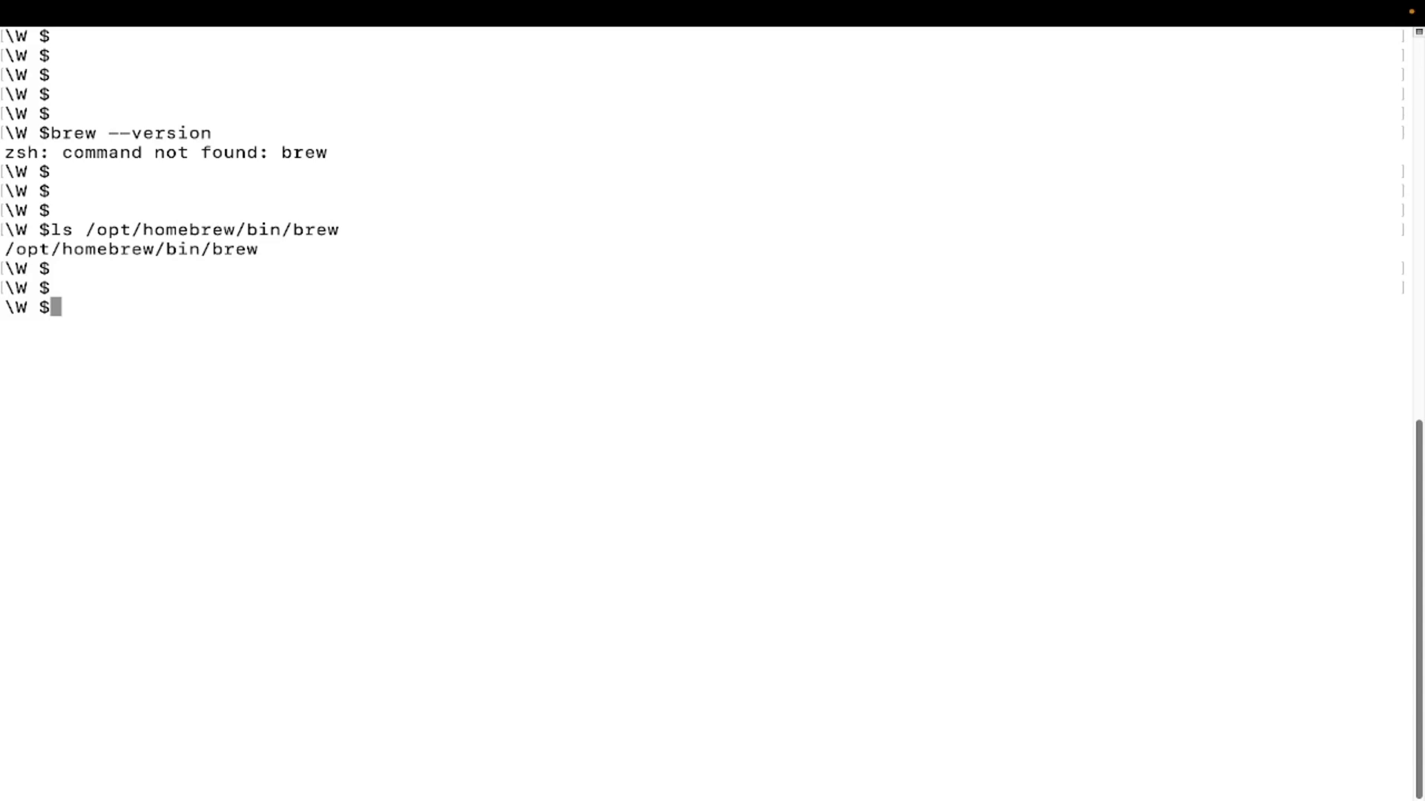
Step: Create ~/.zshrc in vi containing export PATH = /opt/homebrew/bin:$PATH and save it with :wq!
{"action": "type", "text": "vi"}
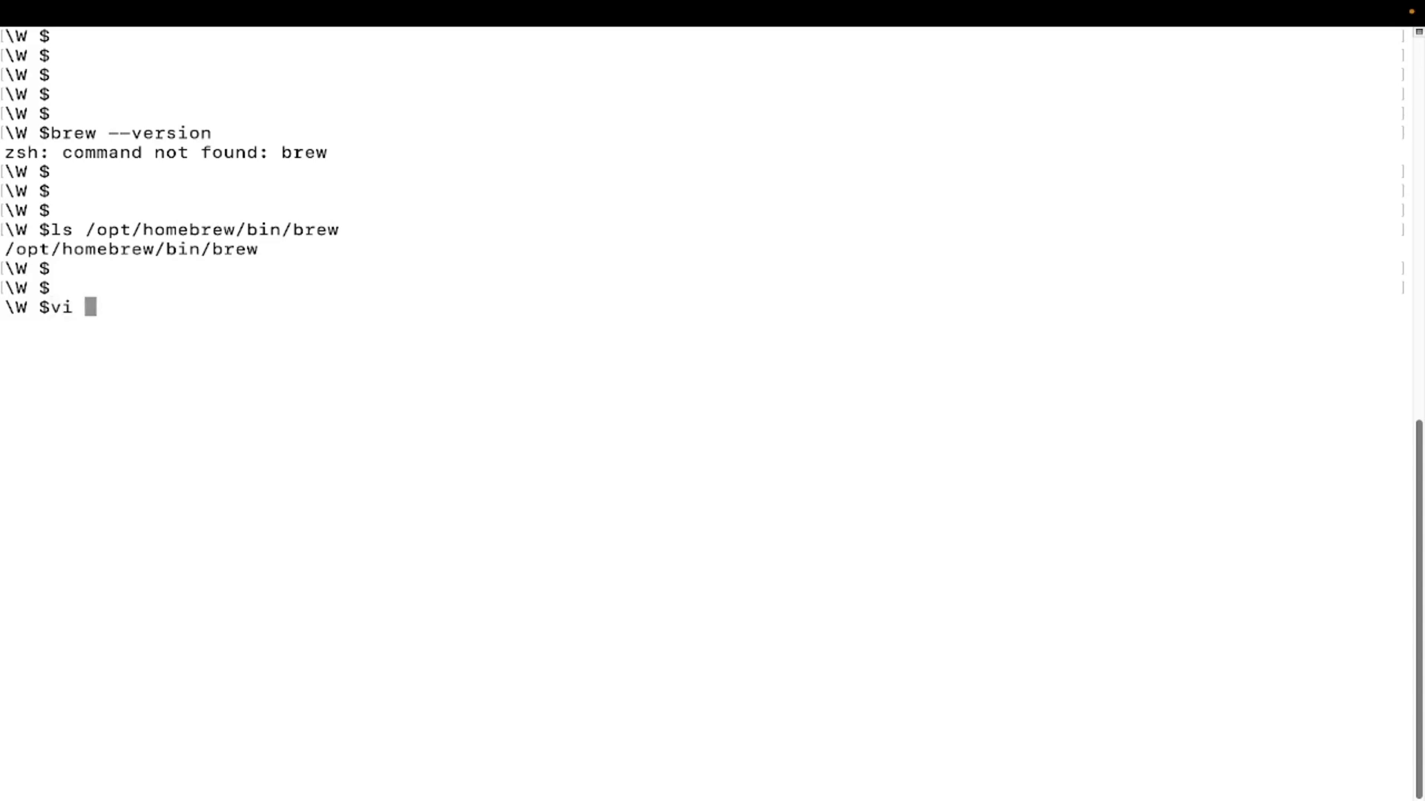
{"action": "type", "text": "~/."}
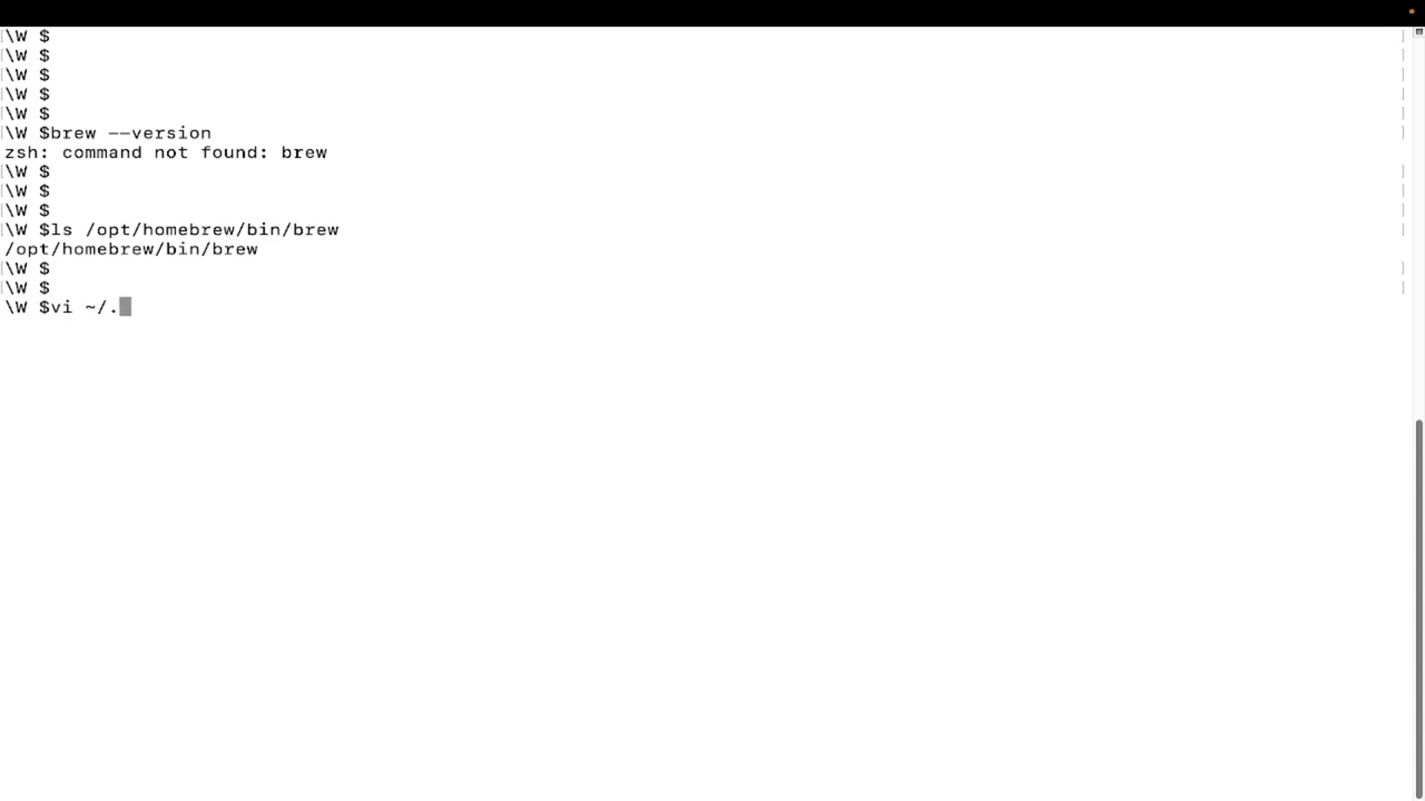
{"action": "type", "text": "zshrc"}
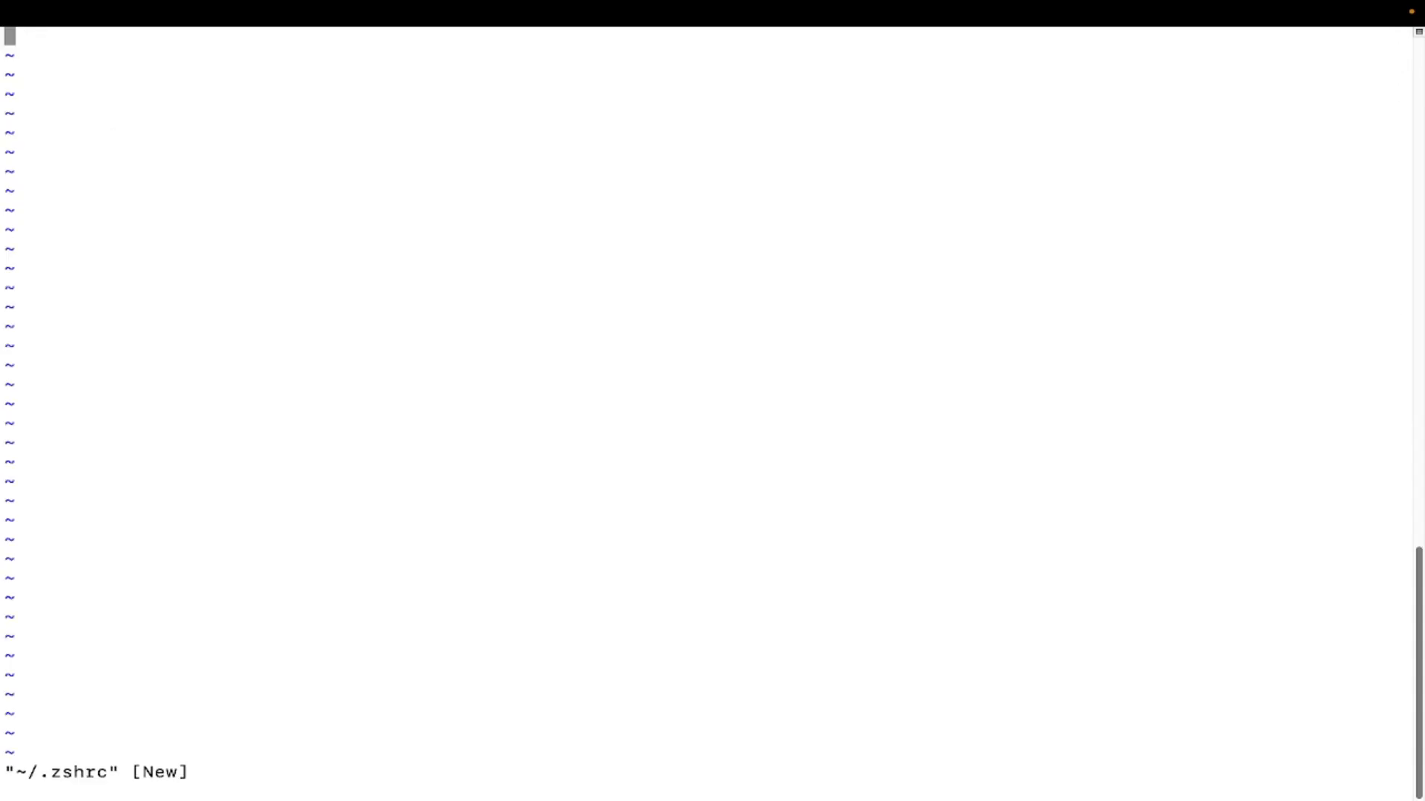
{"action": "type", "text": "export PATH = /opt/homebrew/bin:$PATH"}
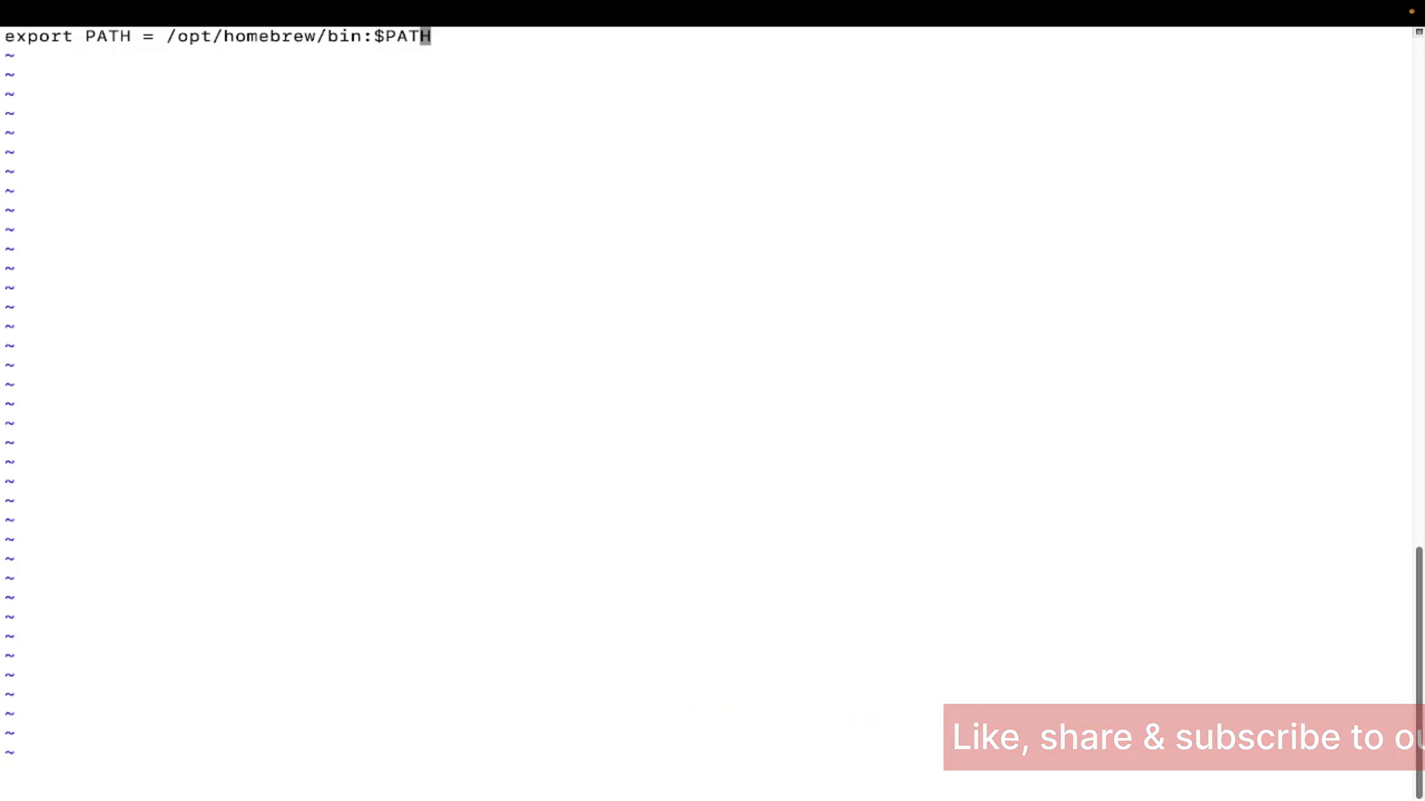
{"action": "type", "text": ":wq!"}
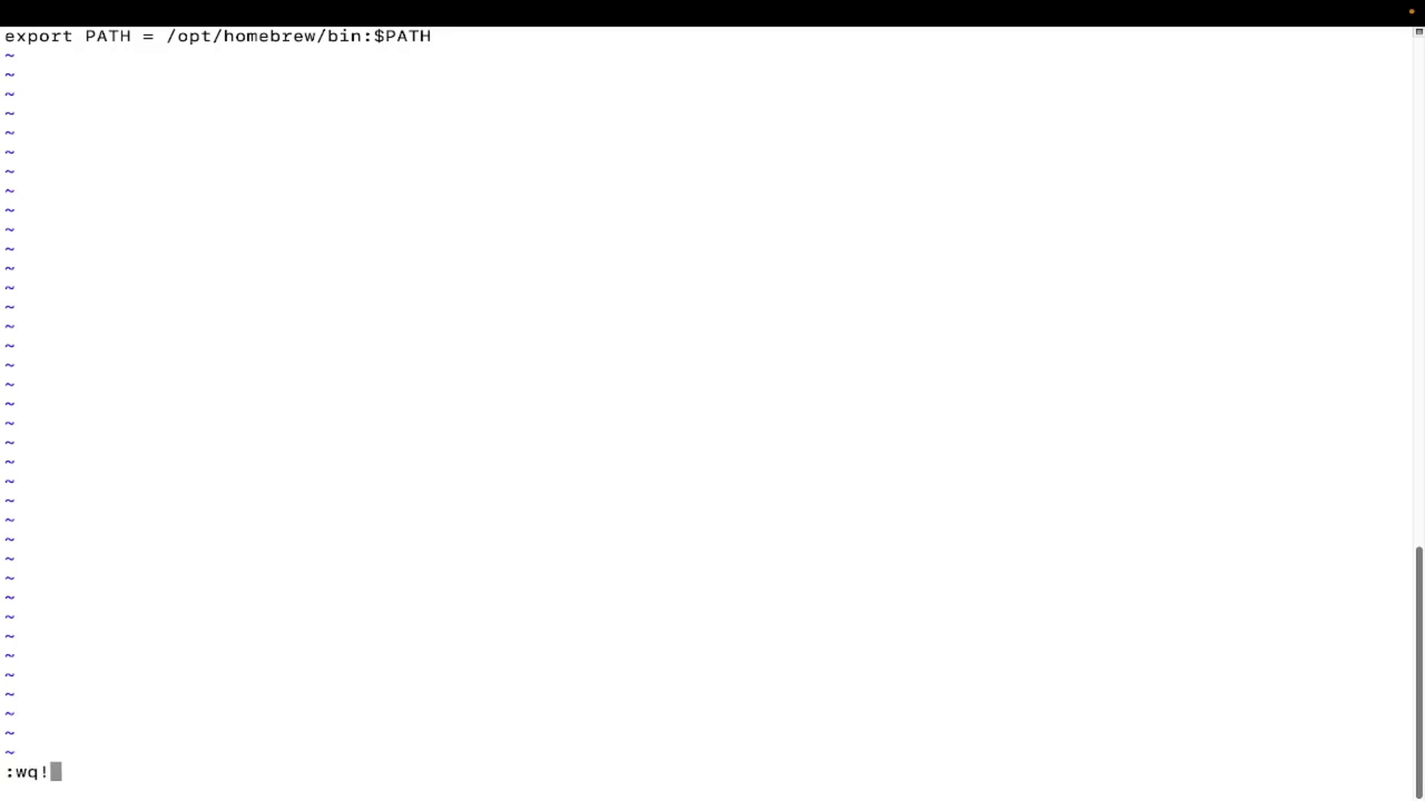
{"action": "key", "text": "Return"}
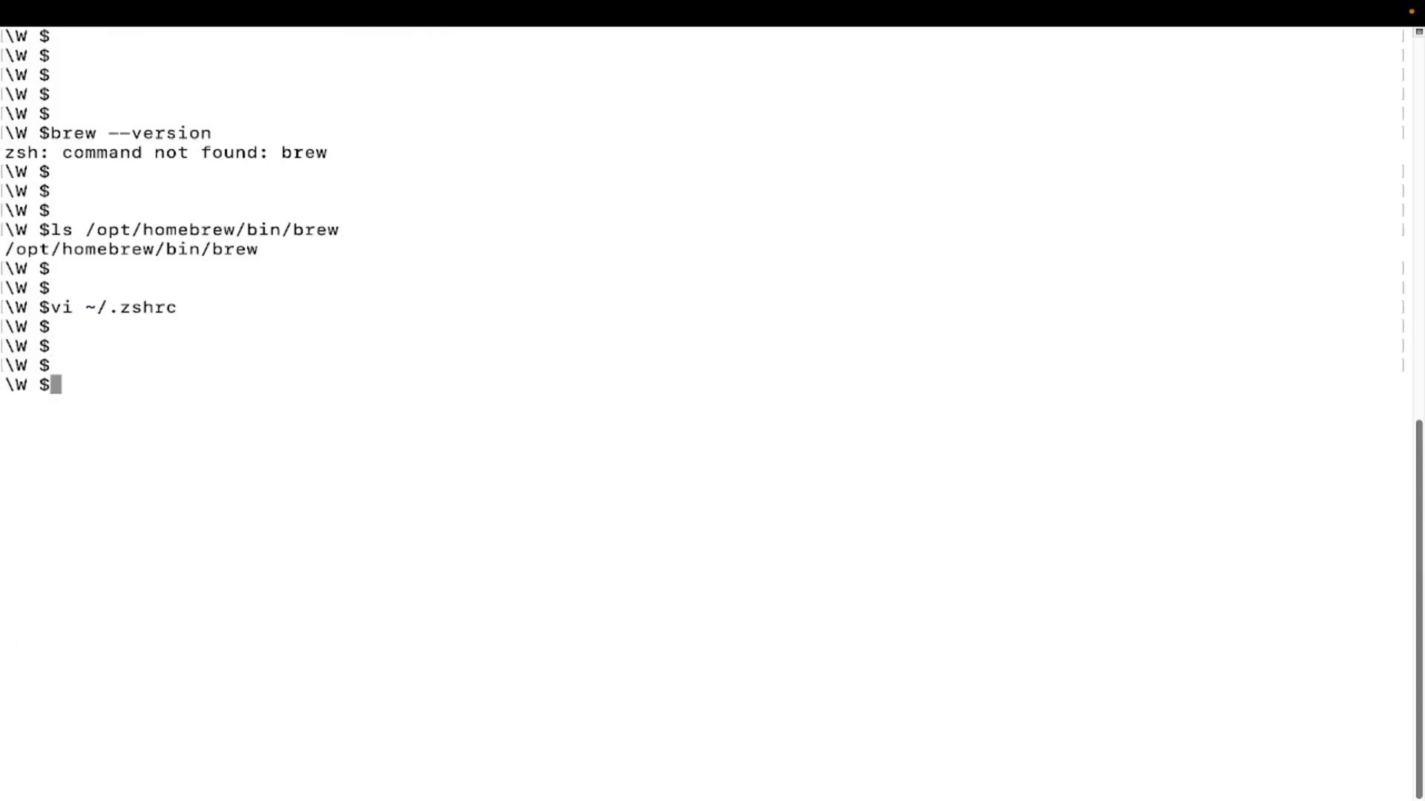
Step: Print ~/.zshrc with cat, then source it, which fails with a bad assignment error
{"action": "type", "text": "vi ~/.zshrc"}
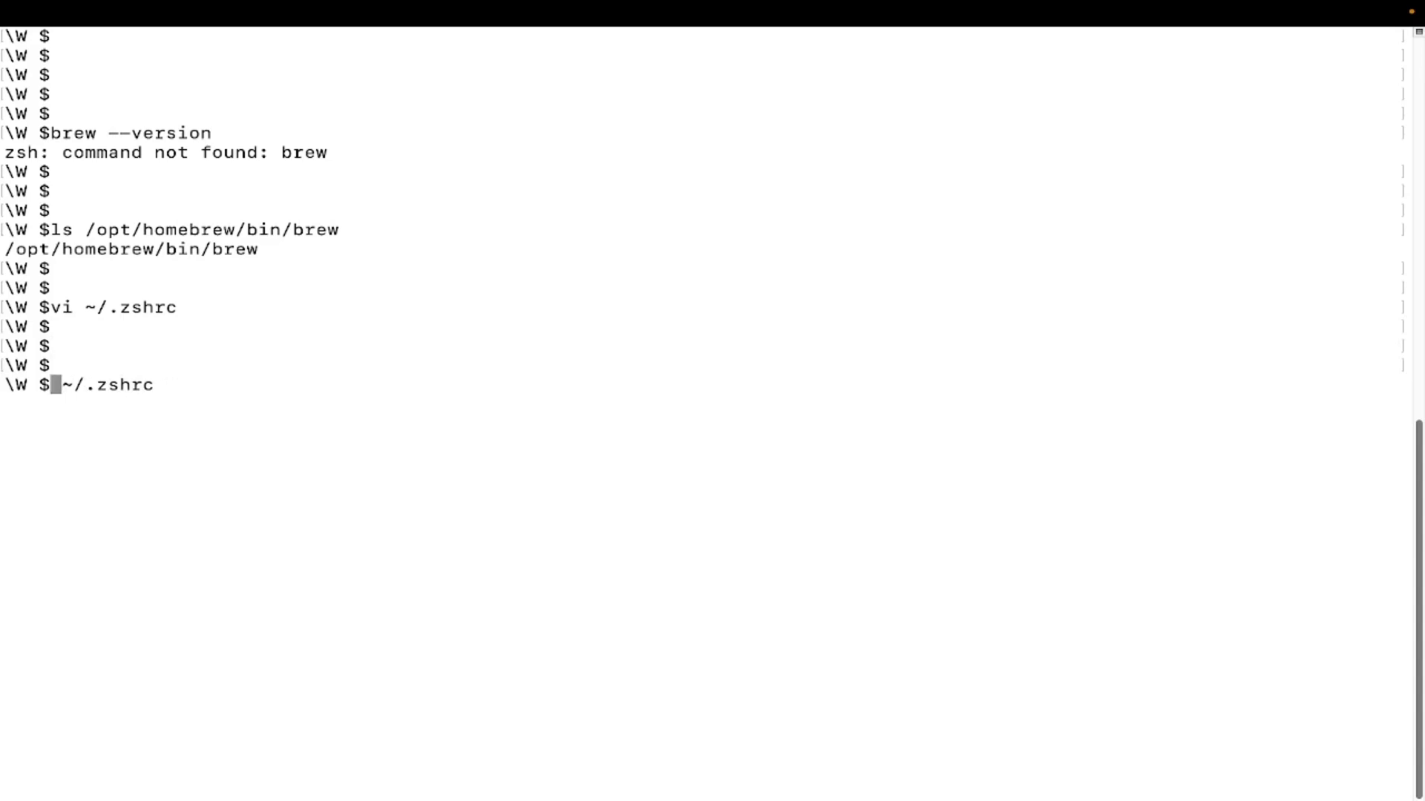
{"action": "type", "text": "cat"}
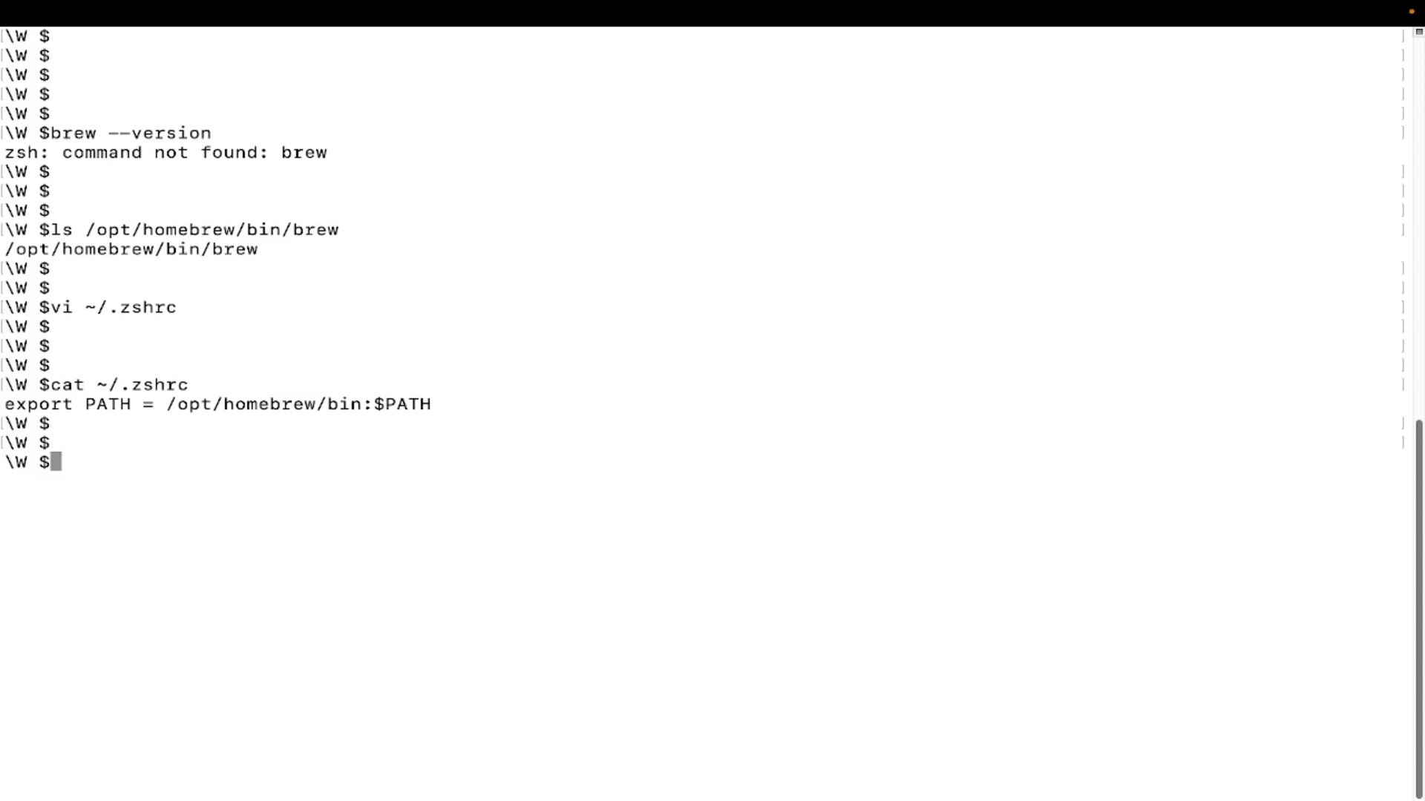
{"action": "type", "text": "cat ~/.zshrc"}
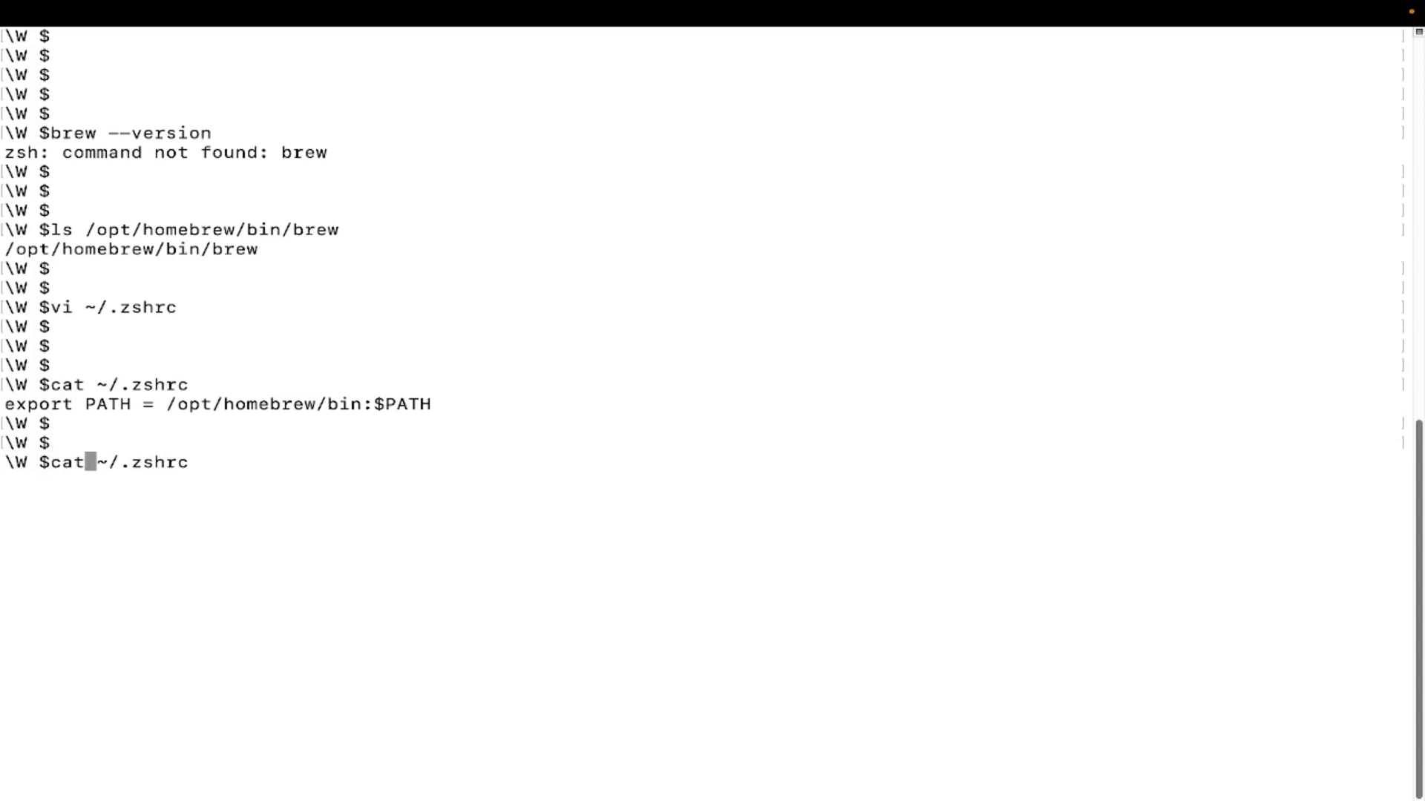
{"action": "type", "text": "sou"}
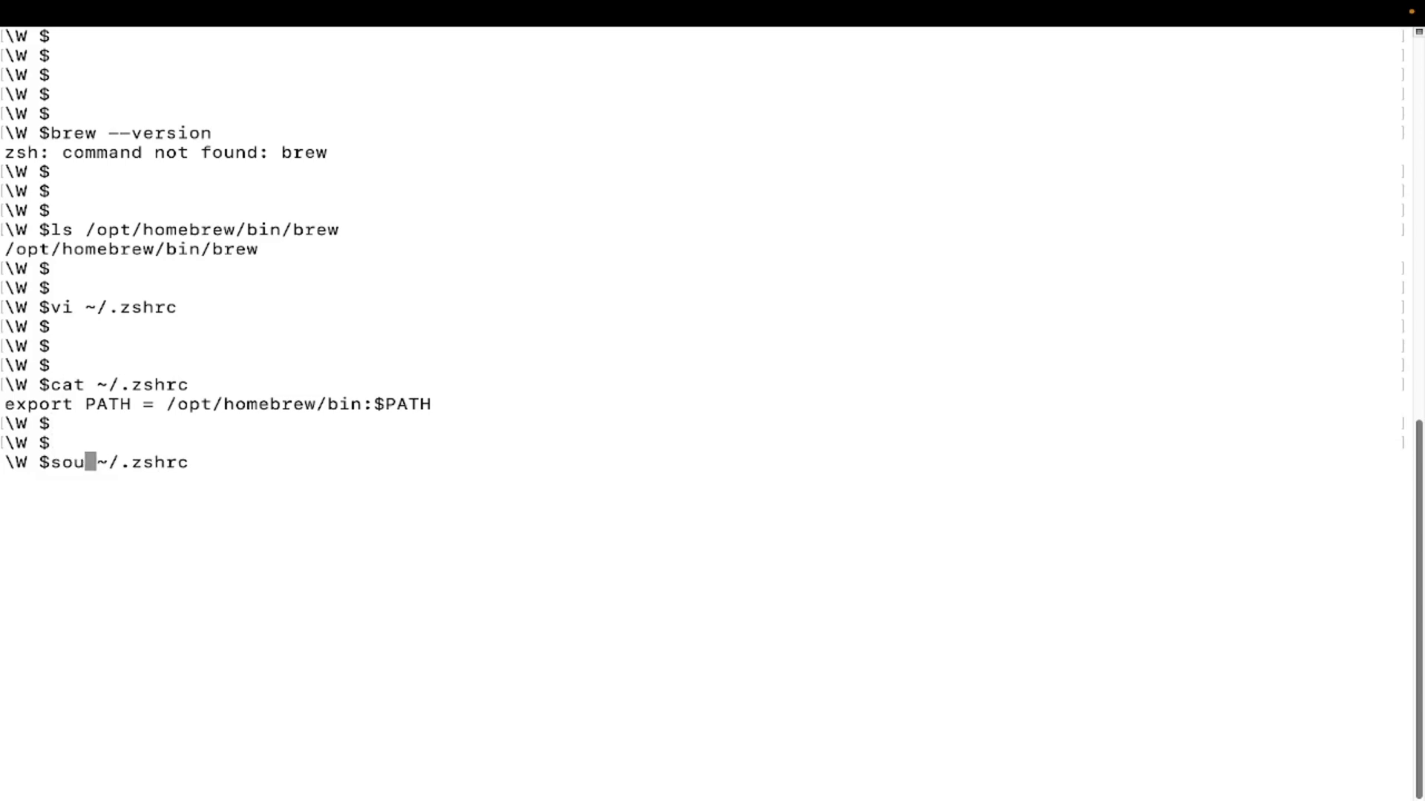
{"action": "type", "text": "rce"}
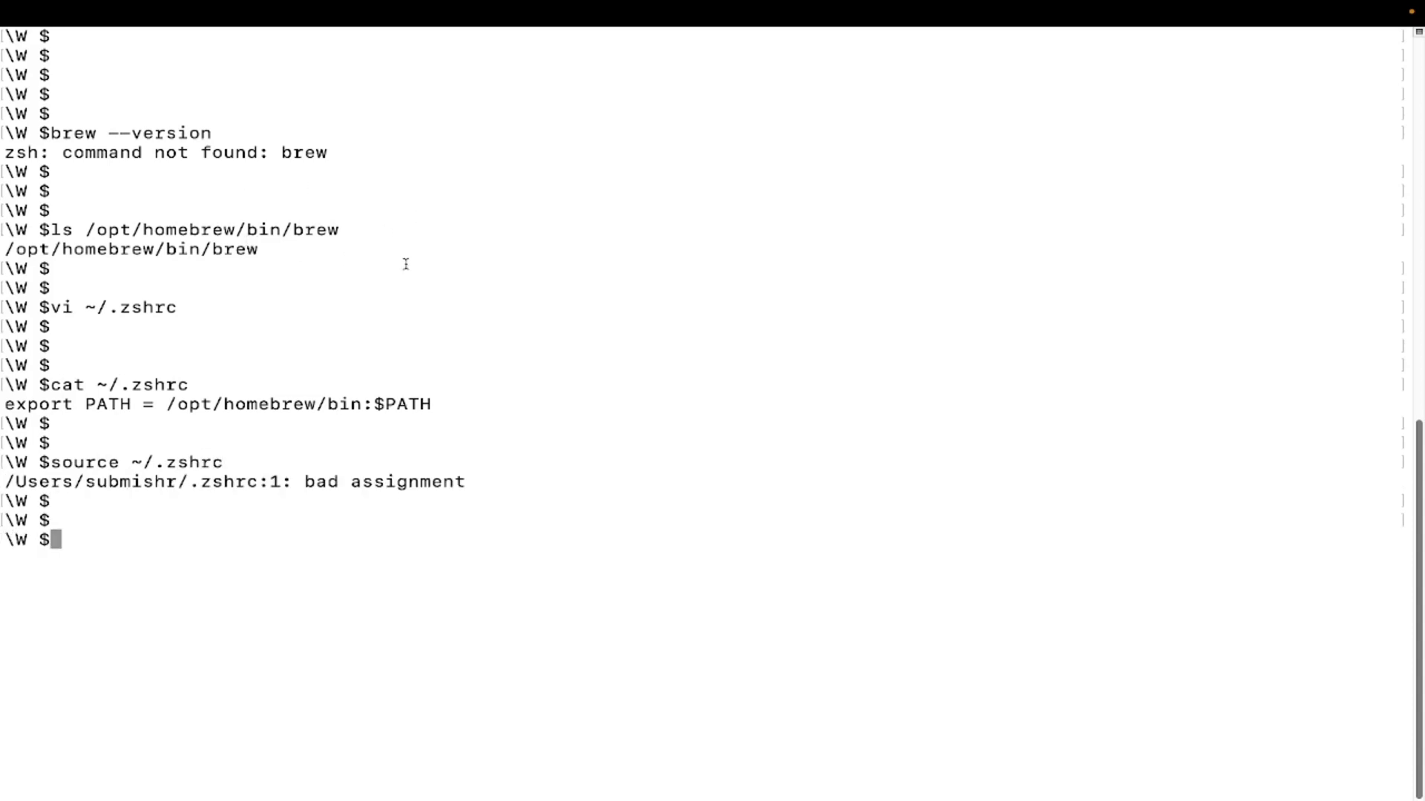
{"action": "left_click_drag", "start_coordinate": [99, 481], "coordinate": [465, 481]}
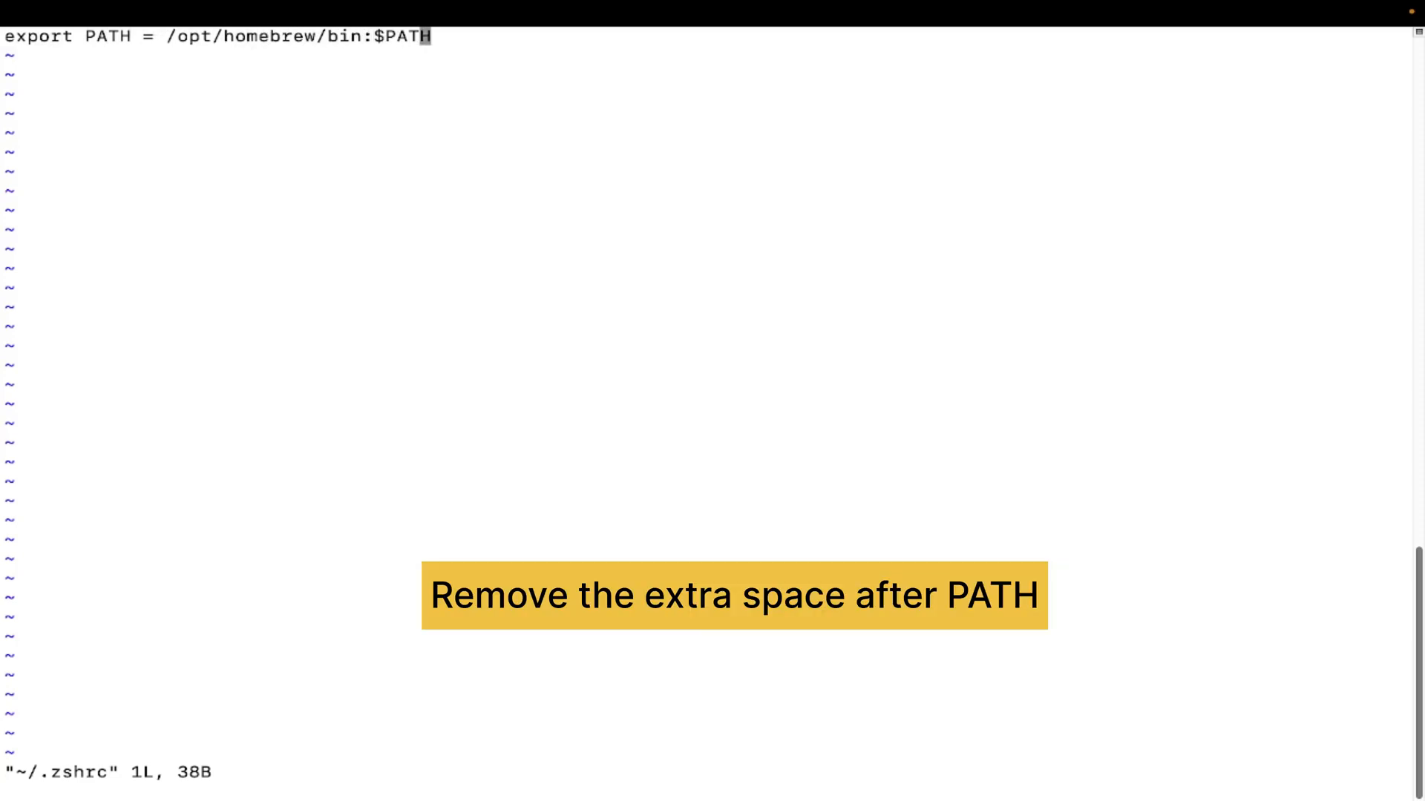
Step: Remove the extra spaces around = in the .zshrc export line and save the file
{"action": "key", "text": "i"}
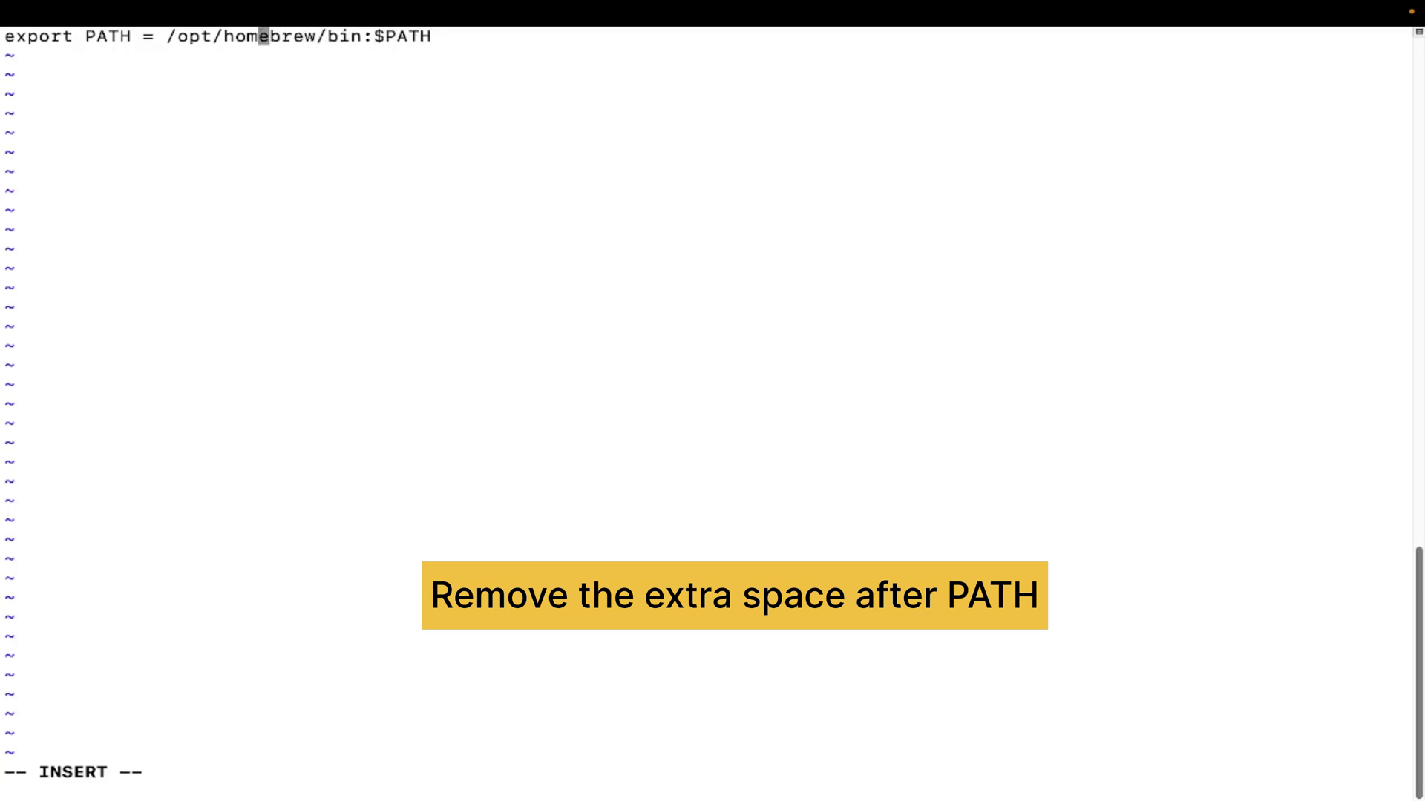
{"action": "key", "text": "BackSpace"}
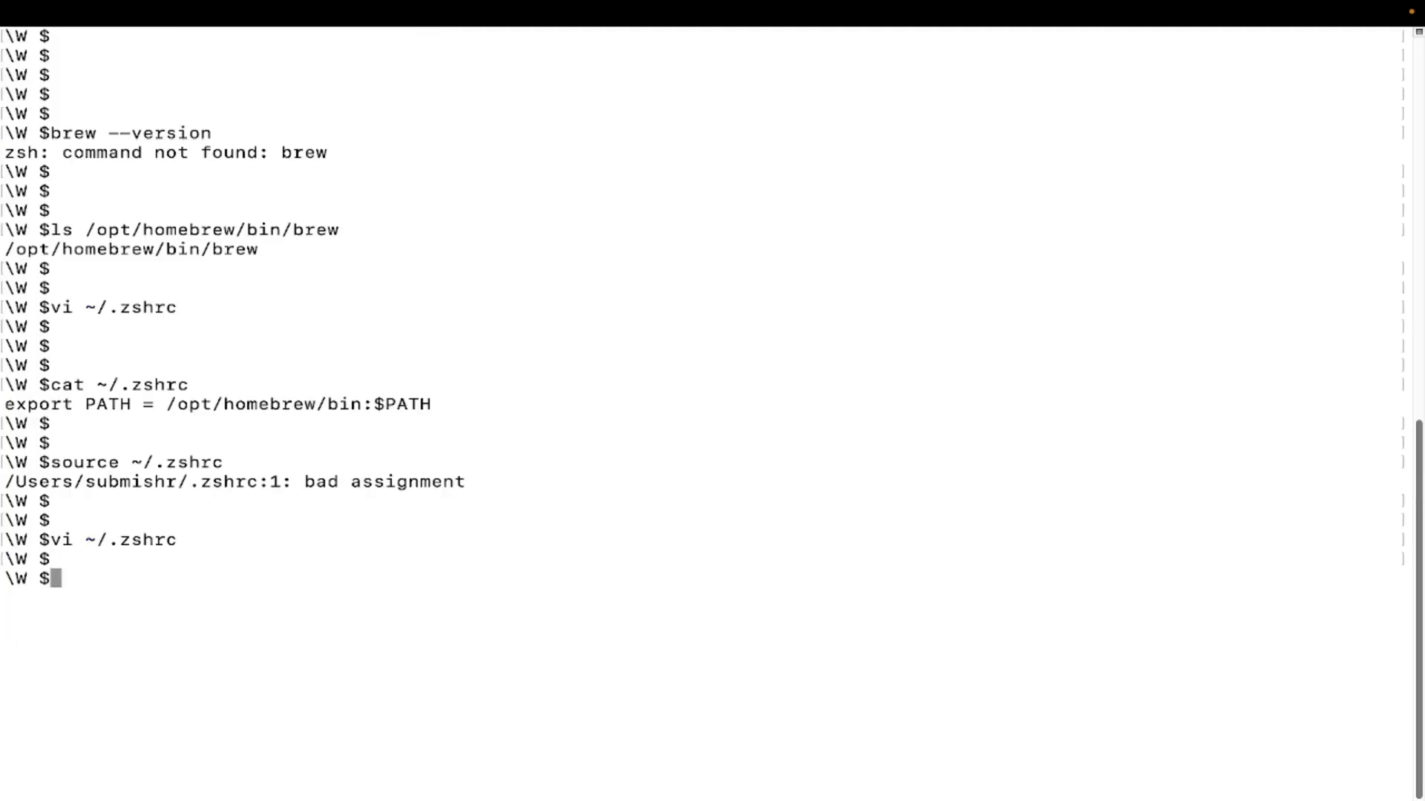
Step: Source ~/.zshrc without error and run brew --version, which reports Homebrew 4.3.6
{"action": "type", "text": "source ~/.zshrc"}
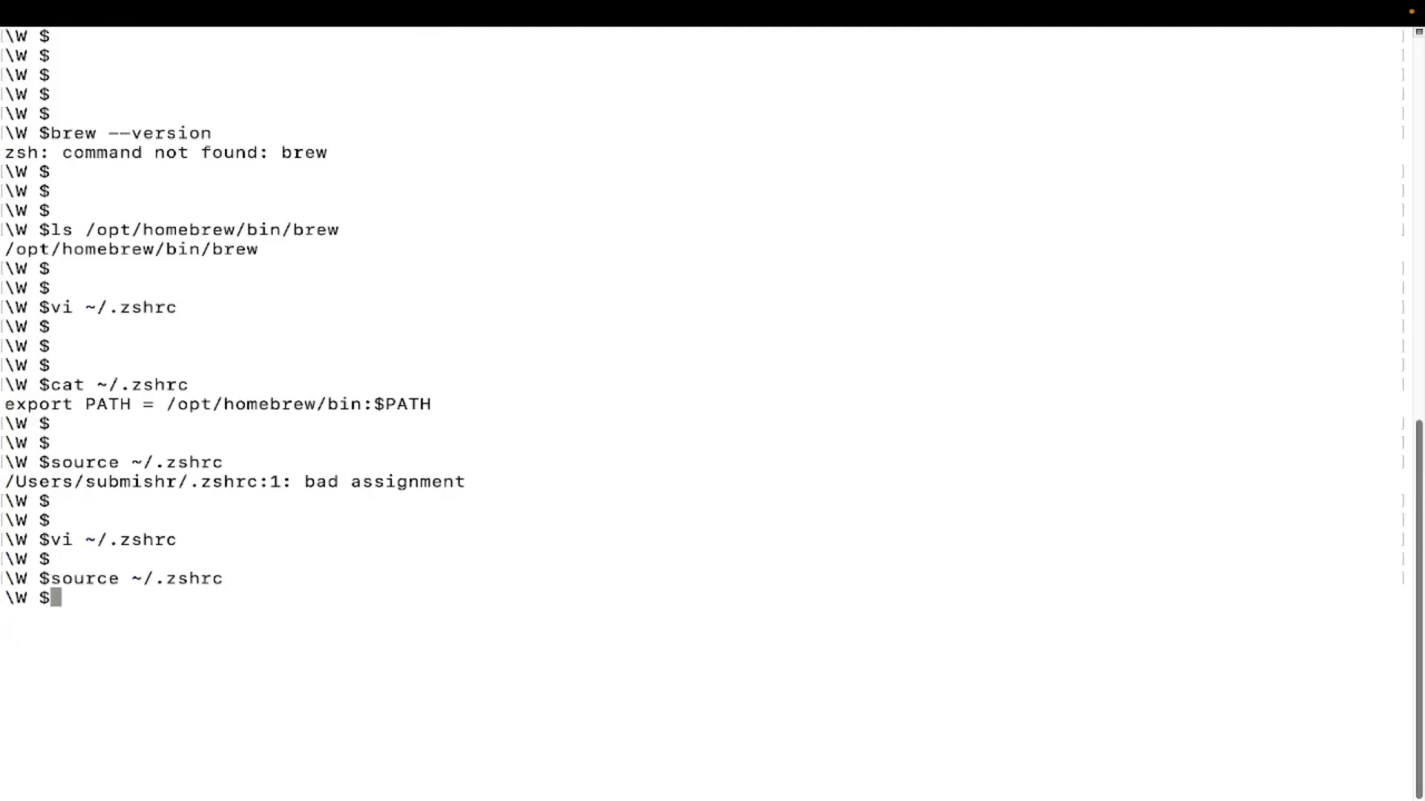
{"action": "key", "text": "Return"}
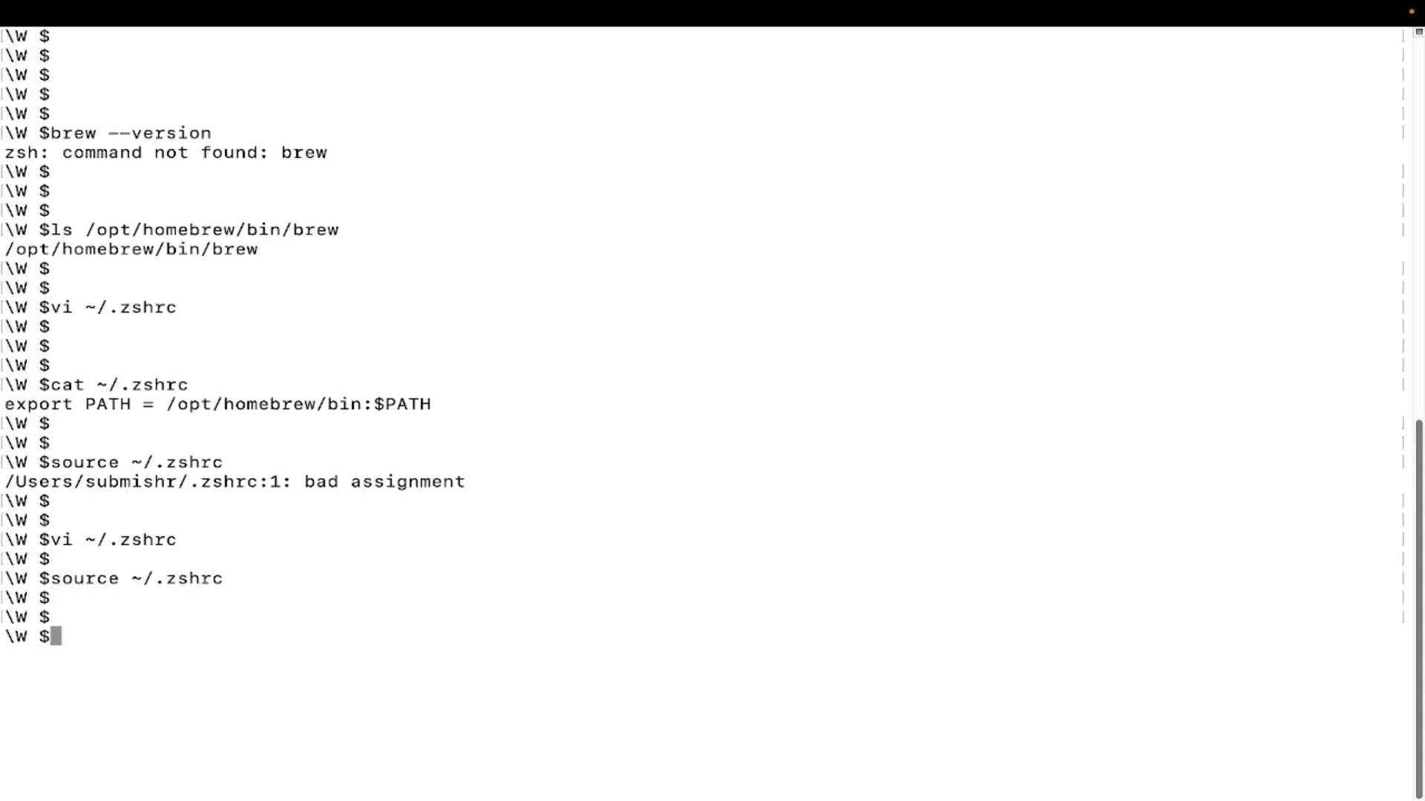
{"action": "mouse_move", "coordinate": [216, 677]}
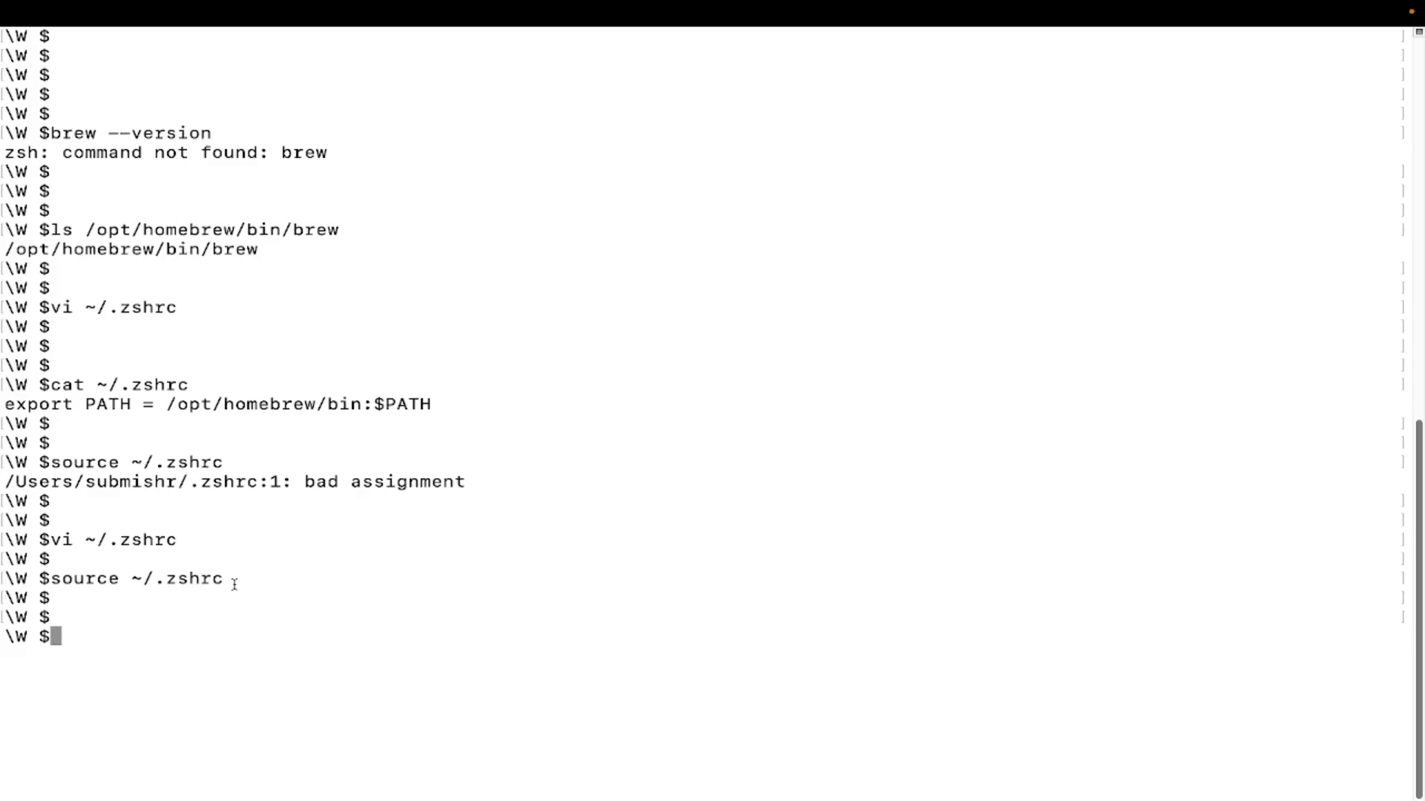
{"action": "type", "text": "vi ~/.zshrc"}
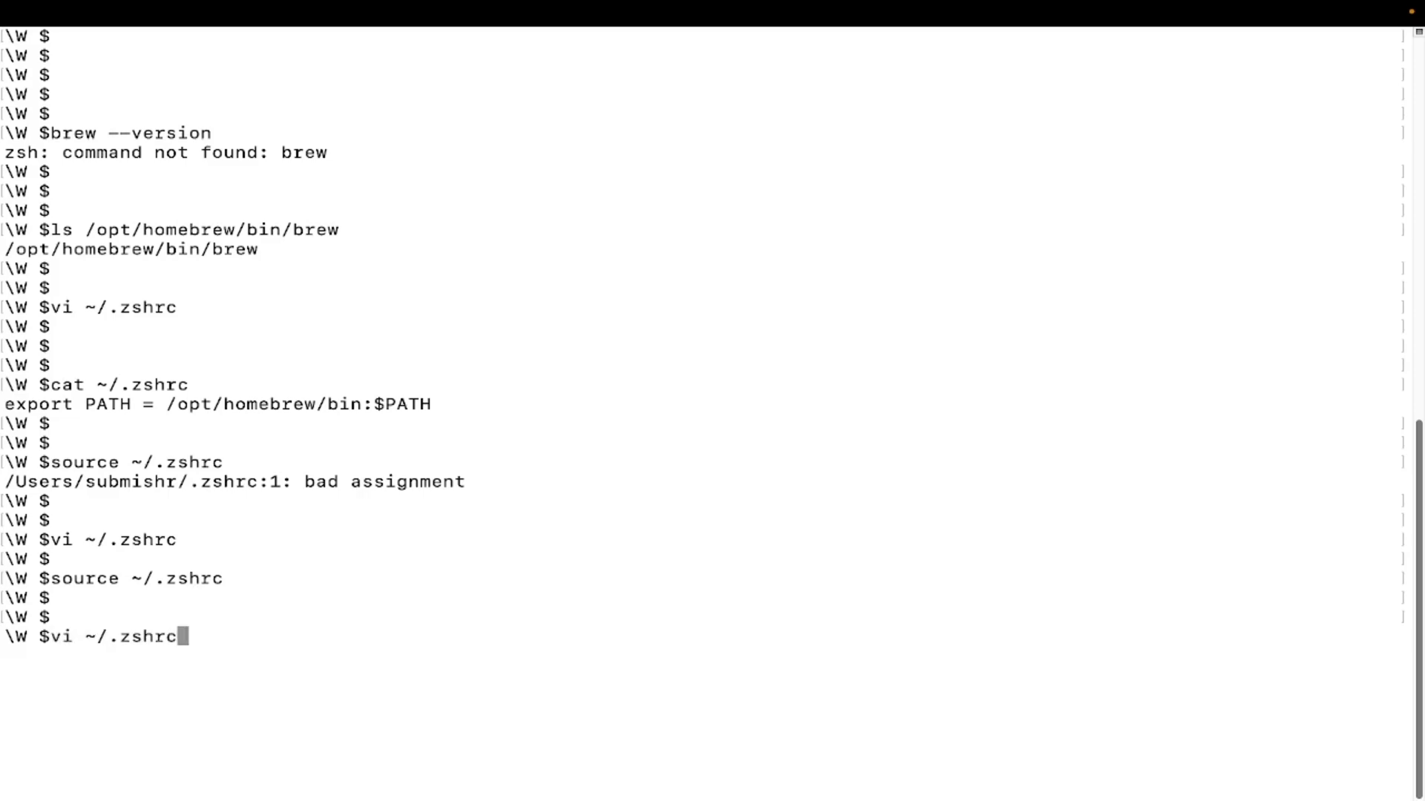
{"action": "type", "text": "brew --version"}
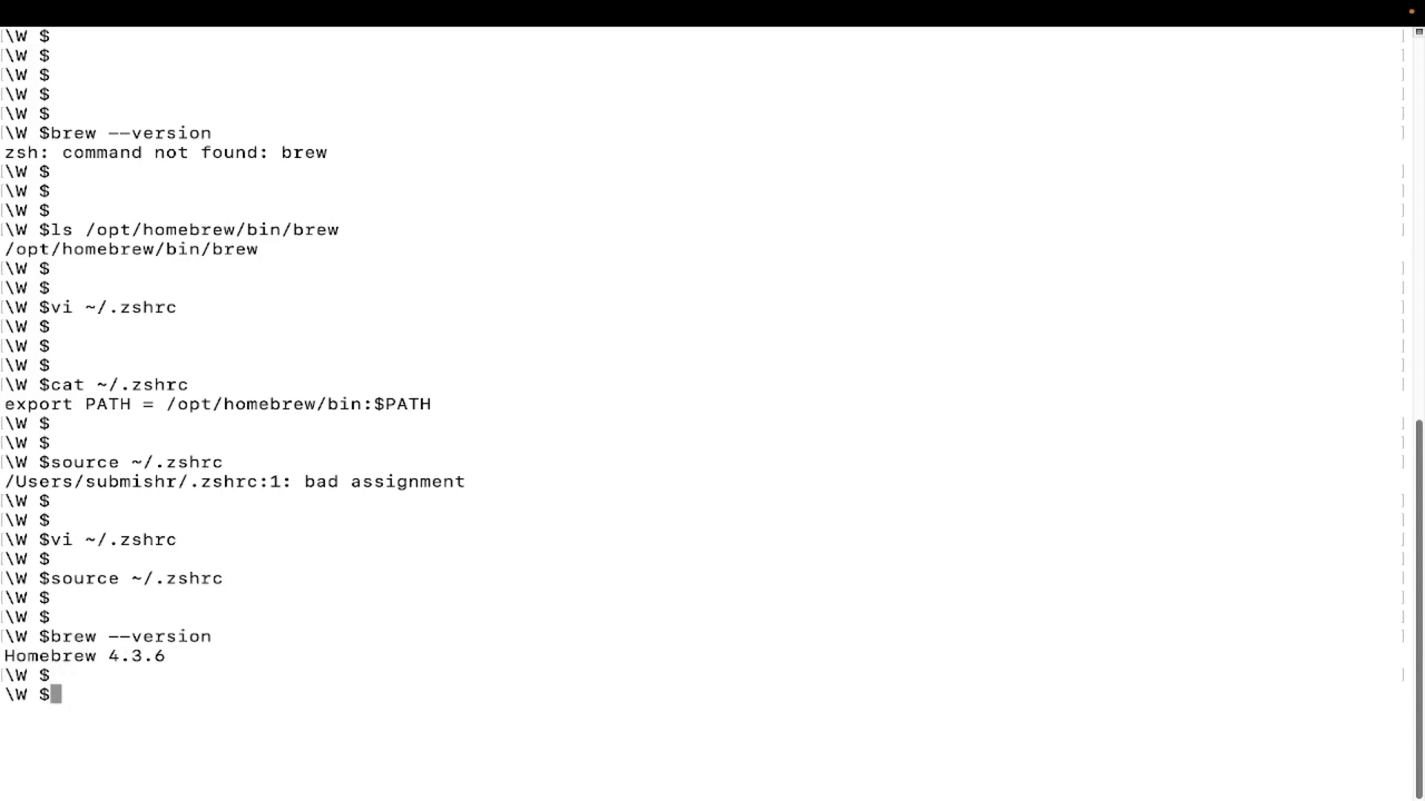
{"action": "type", "text": "vi ~/.zshrc"}
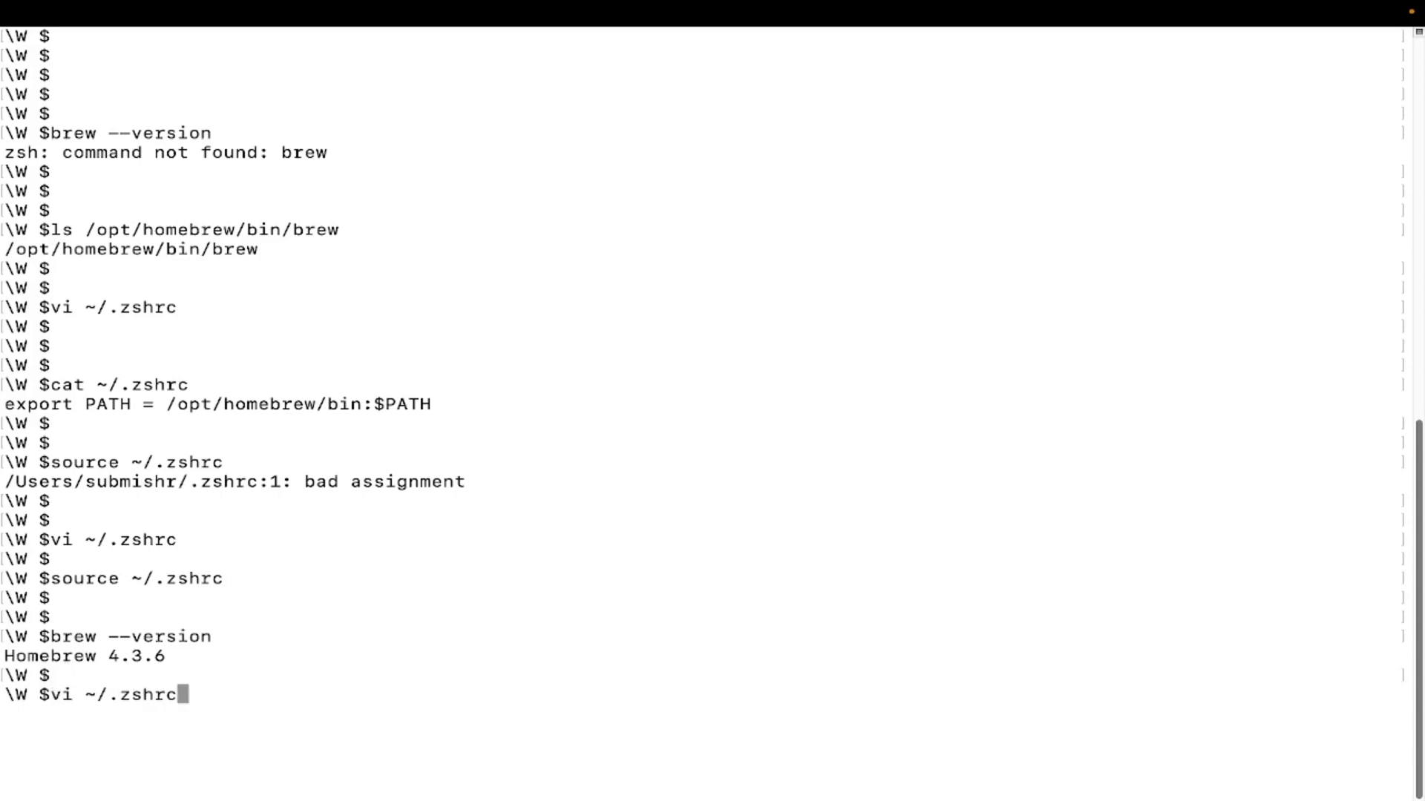
Step: Review ~/.zshrc holding export PATH=/opt/homebrew/bin:$PATH and quit with :wq
{"action": "key", "text": "Return"}
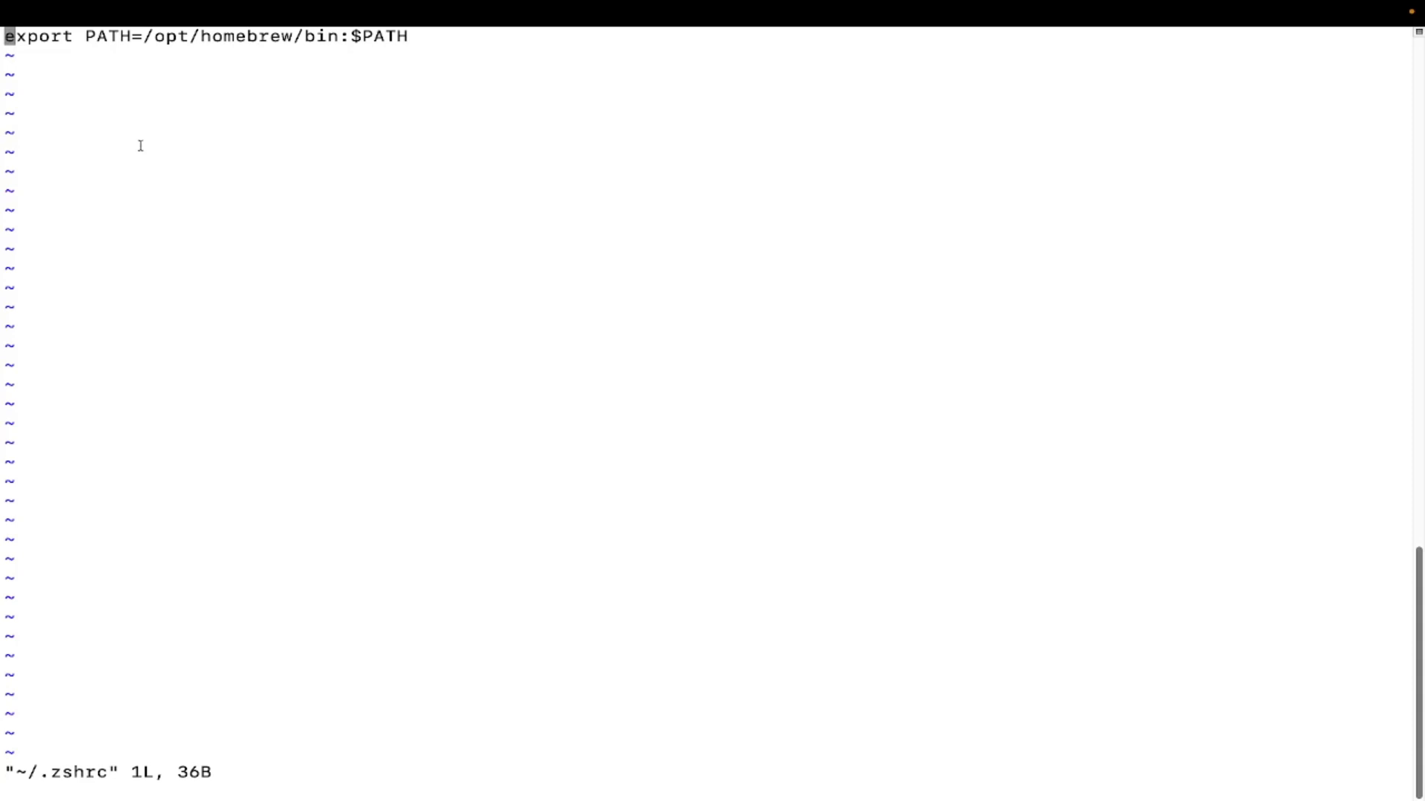
{"action": "mouse_move", "coordinate": [229, 64]}
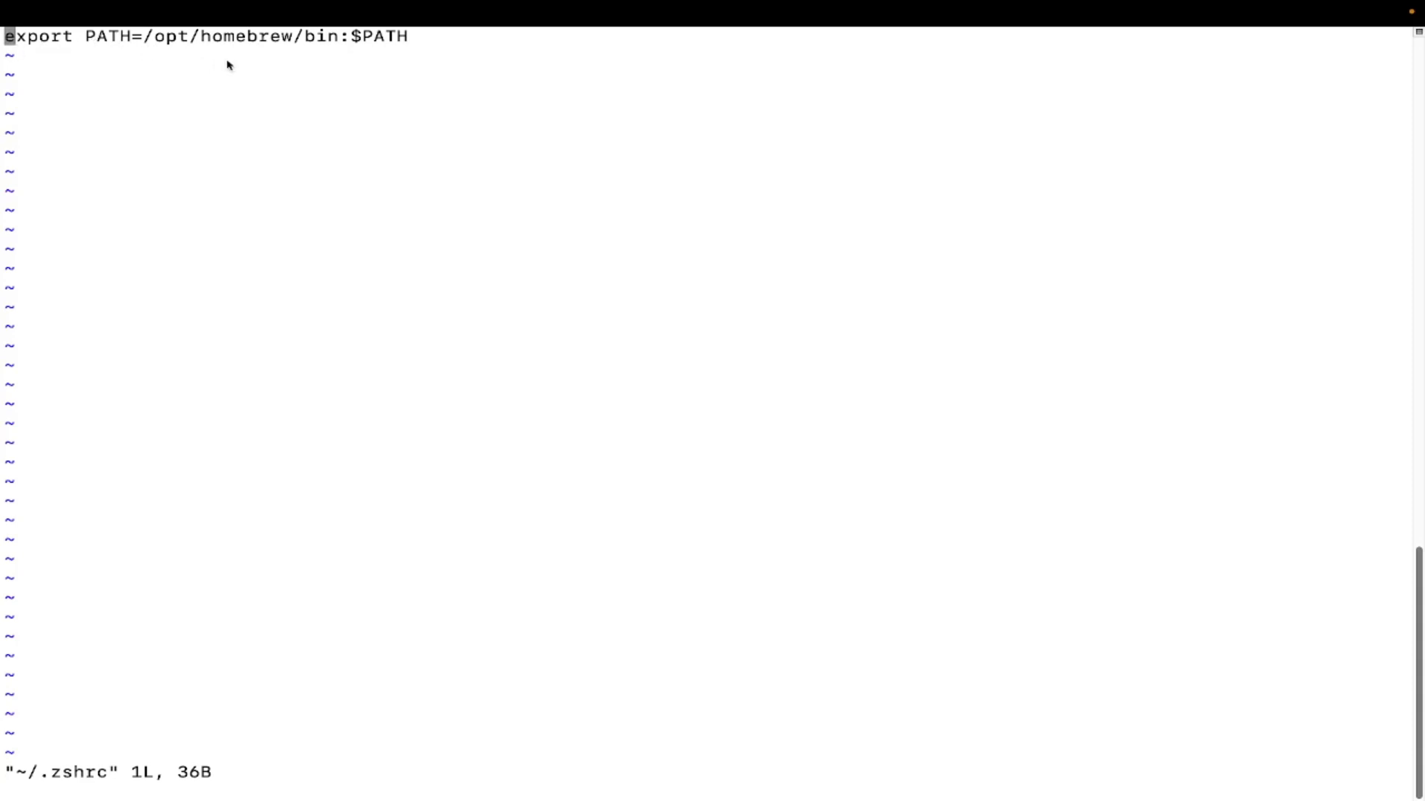
{"action": "mouse_move", "coordinate": [430, 83]}
{"action": "type", "text": ":"}
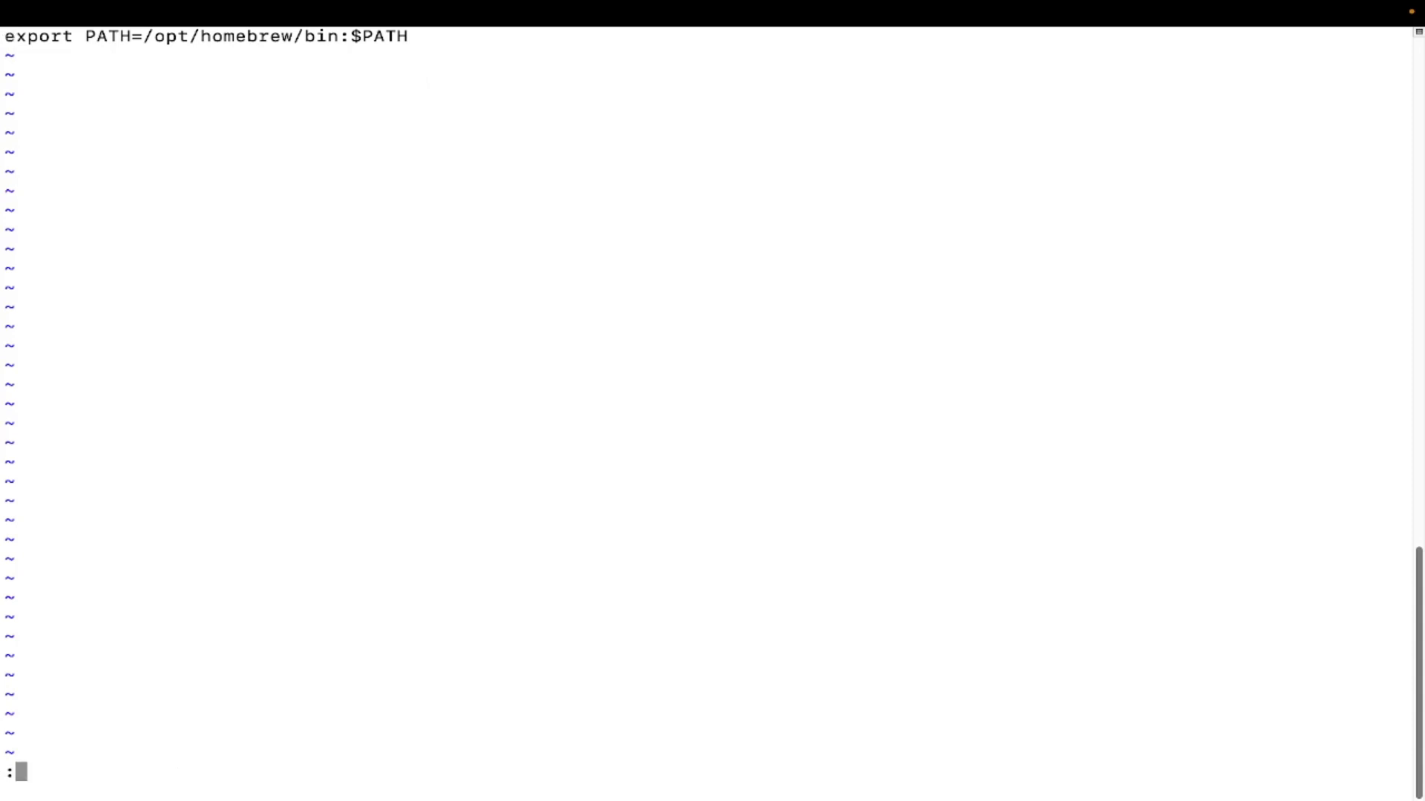
{"action": "type", "text": "wq"}
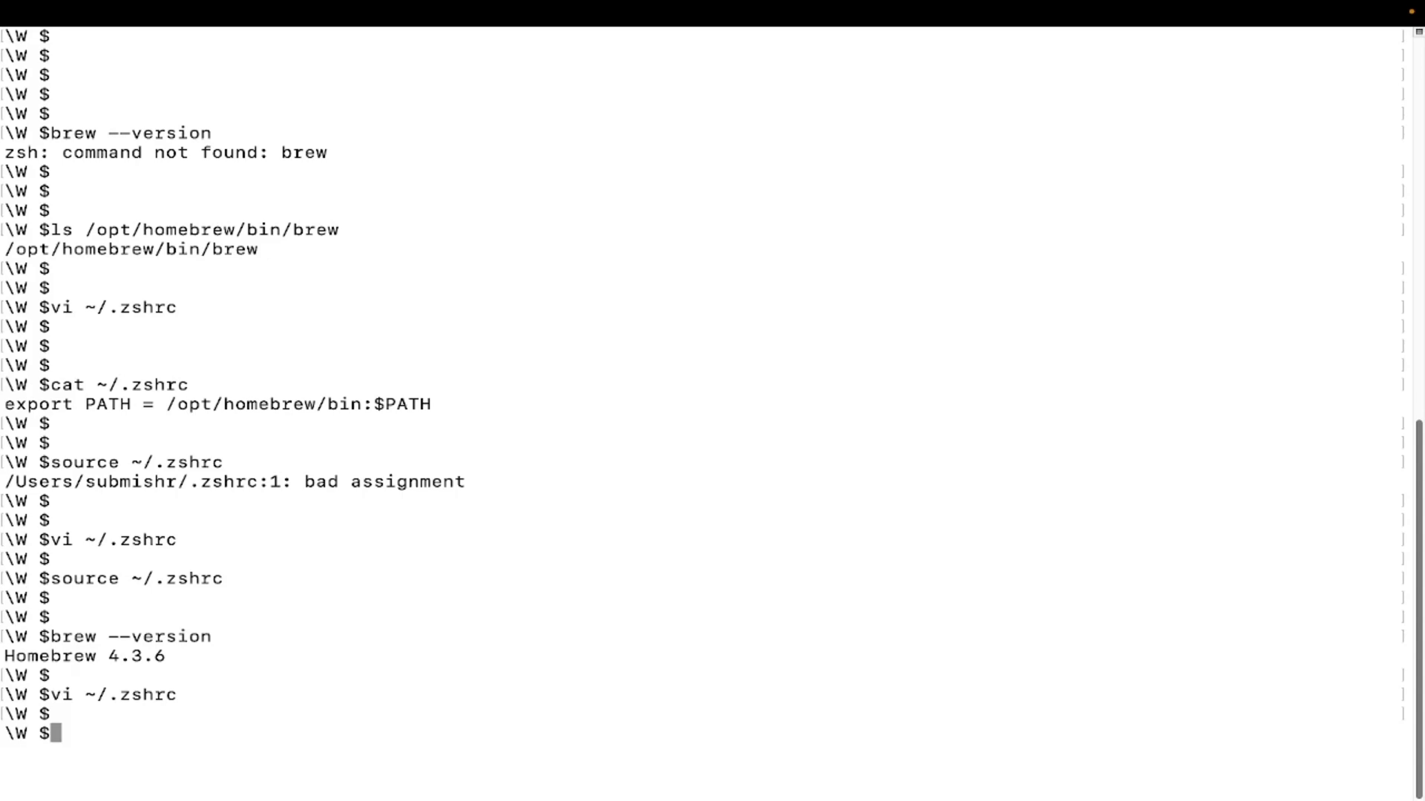
Step: Reload ~/.zshrc into the current shell with source, producing no errors
{"action": "left_click_drag", "start_coordinate": [77, 579], "coordinate": [223, 578]}
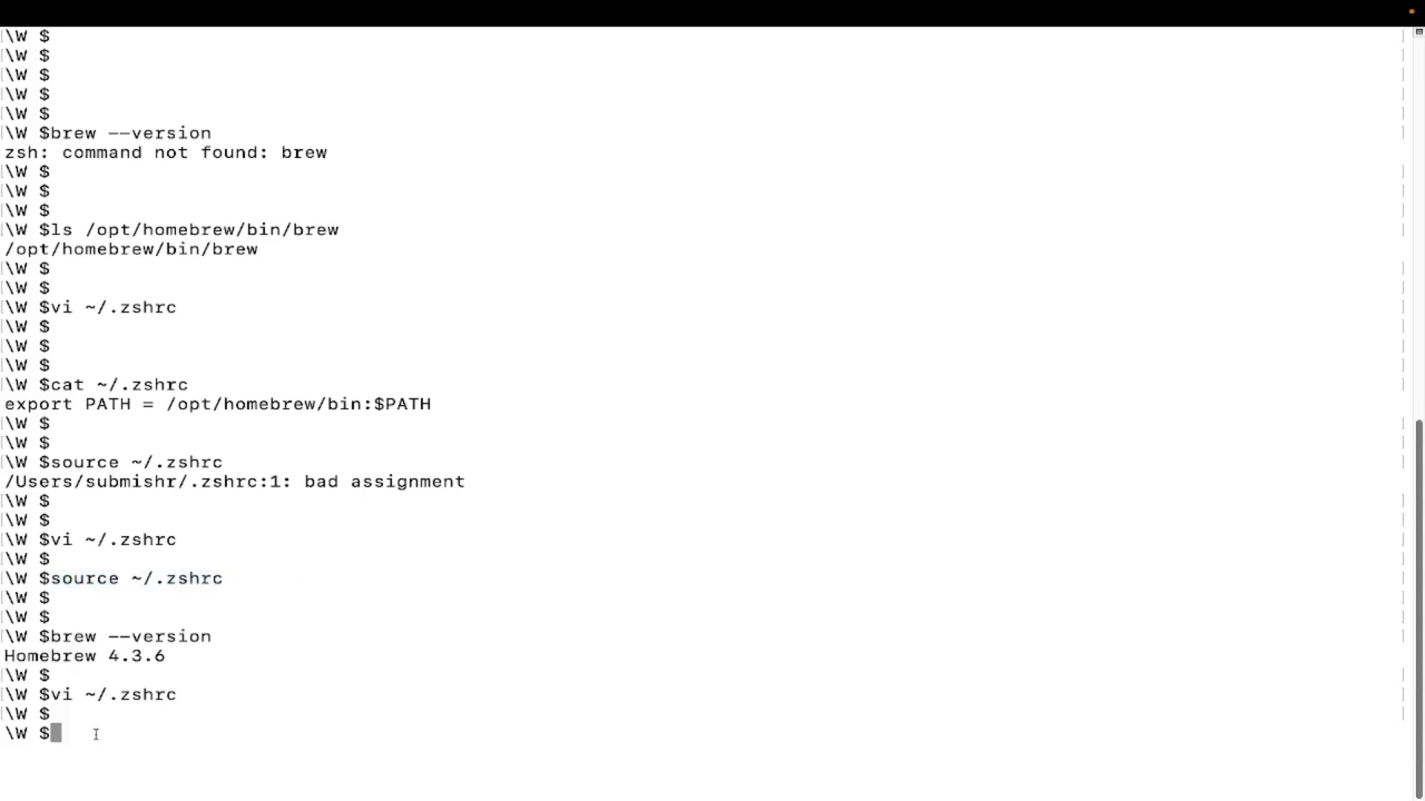
{"action": "type", "text": "source ~/.zshrc"}
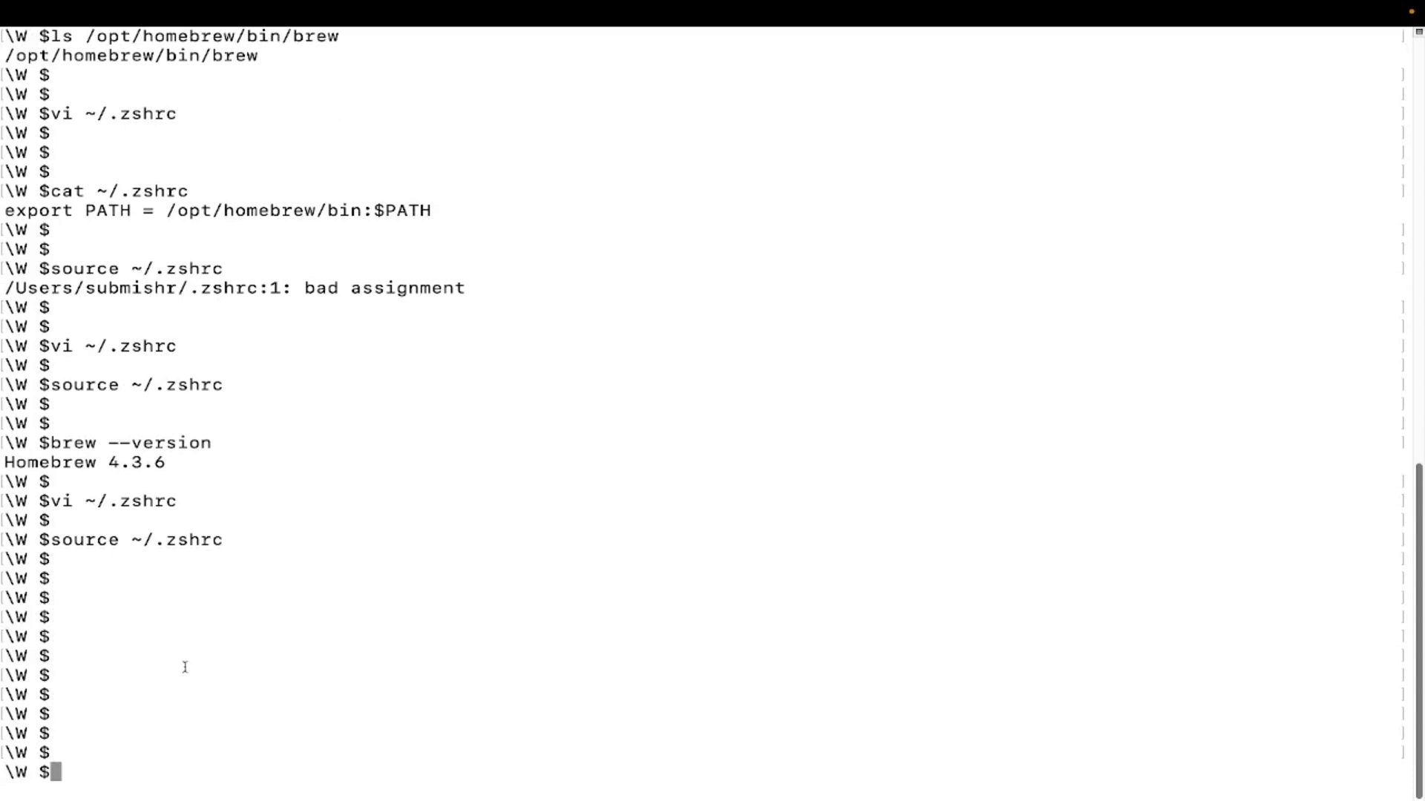
{"action": "mouse_move", "coordinate": [245, 571]}
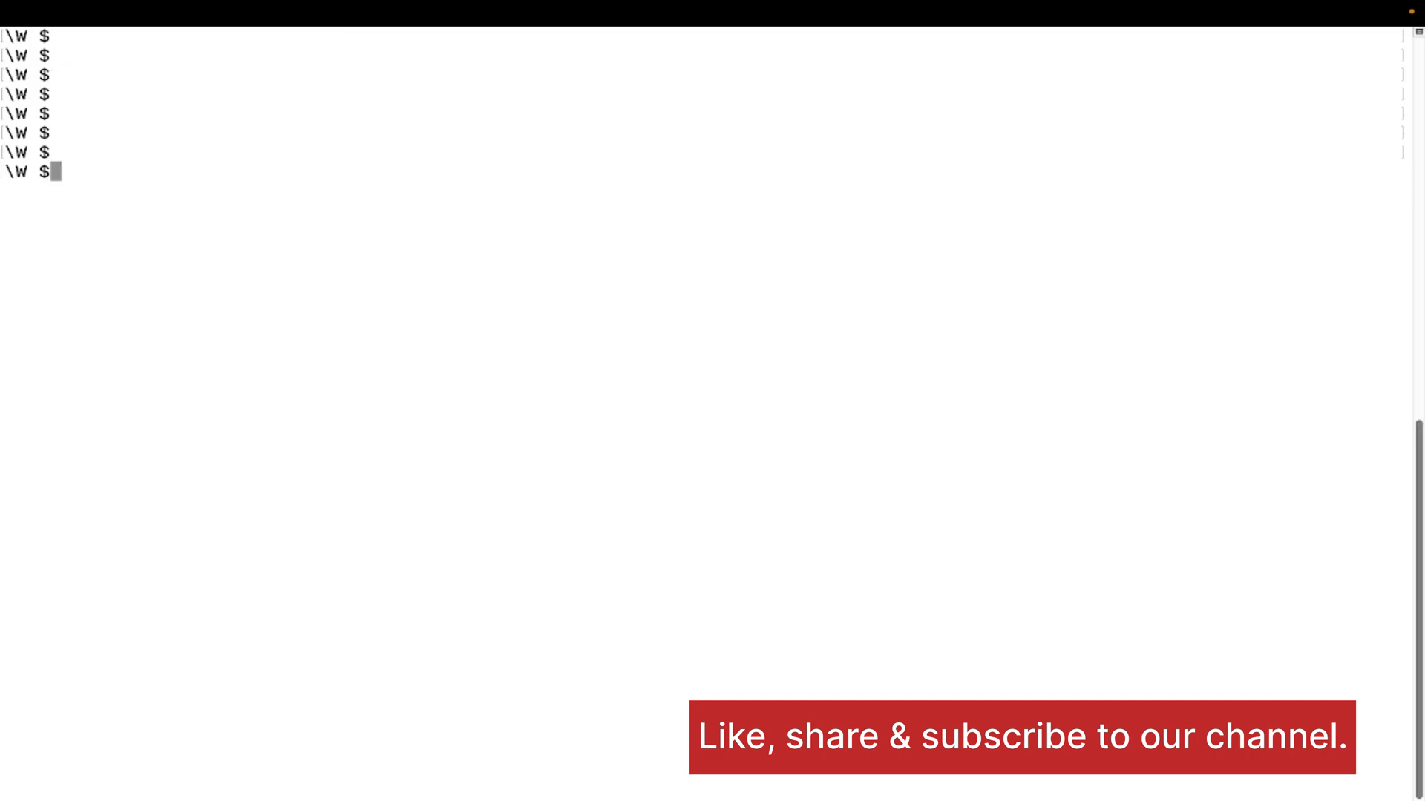
Step: Create ~/.bash_profile in vi containing export PATH=/opt/homebrew/bin:$PATH and save it with :wq!
{"action": "type", "text": "vi"}
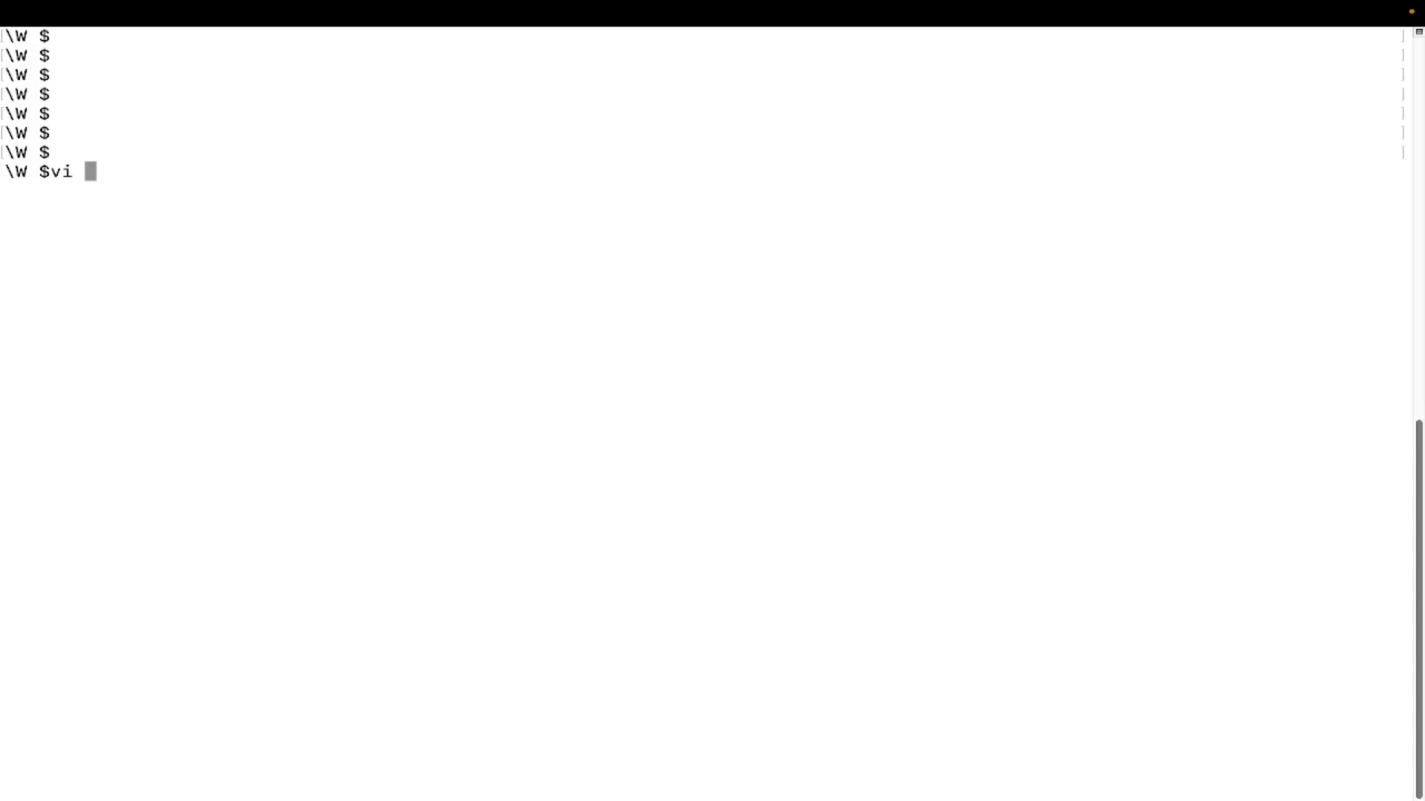
{"action": "type", "text": "~/."}
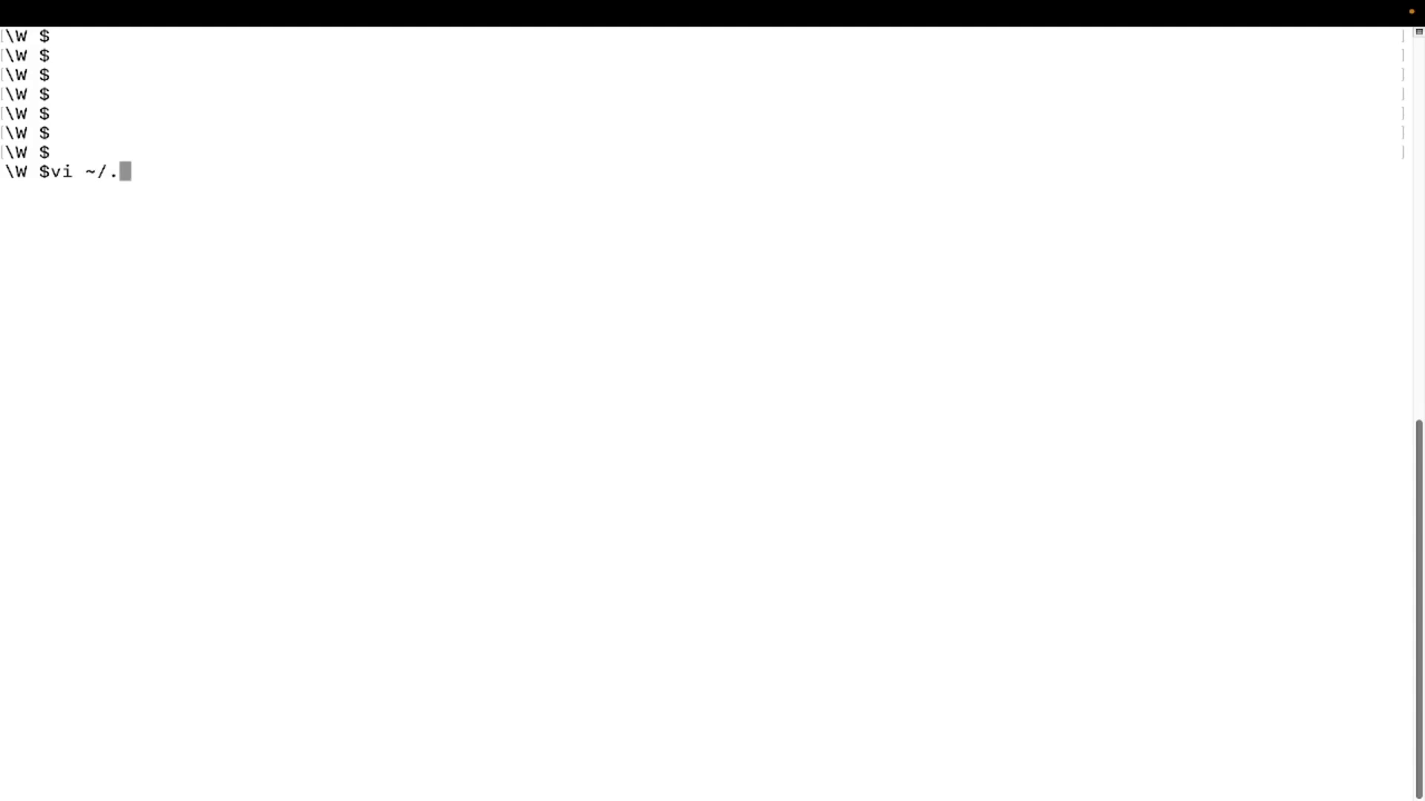
{"action": "type", "text": "bash"}
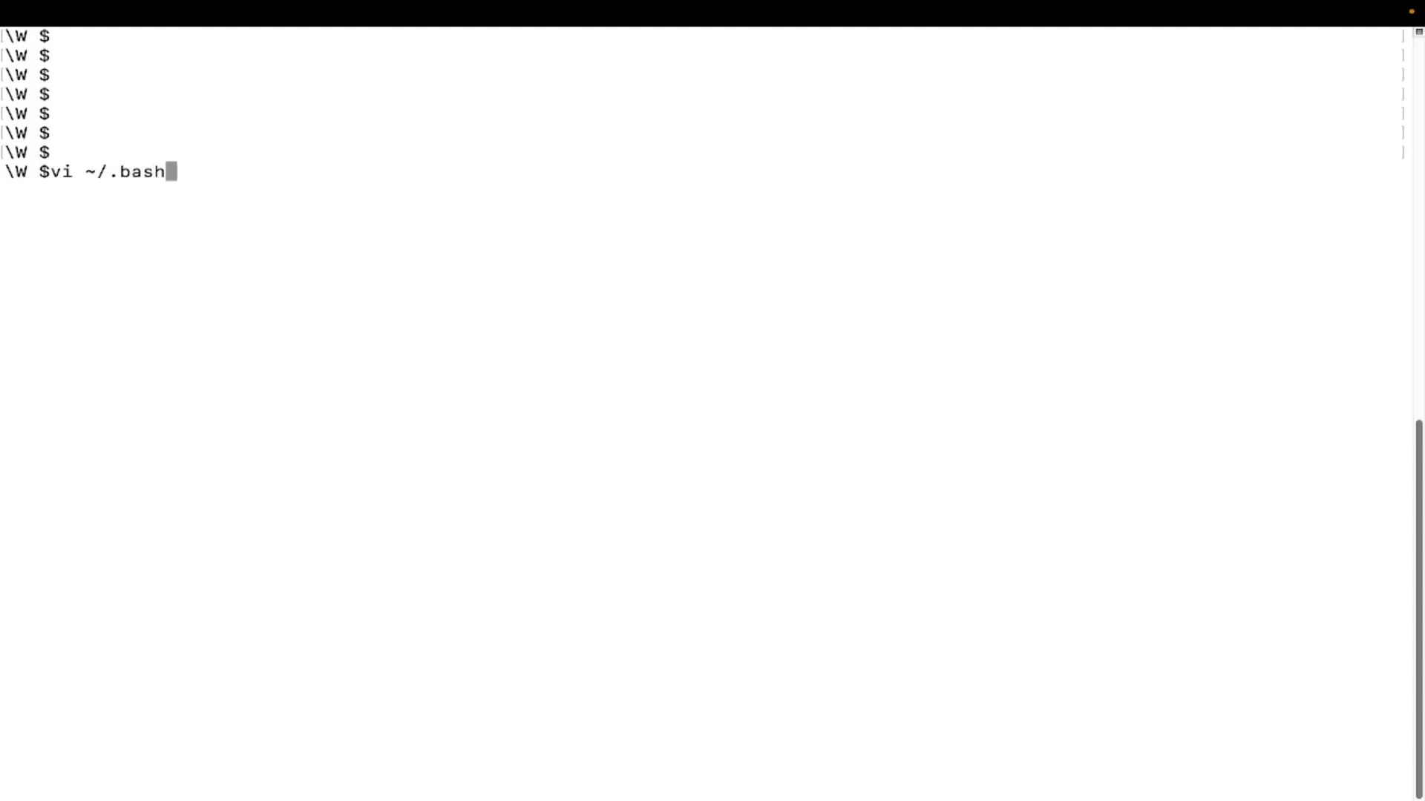
{"action": "type", "text": "_profi"}
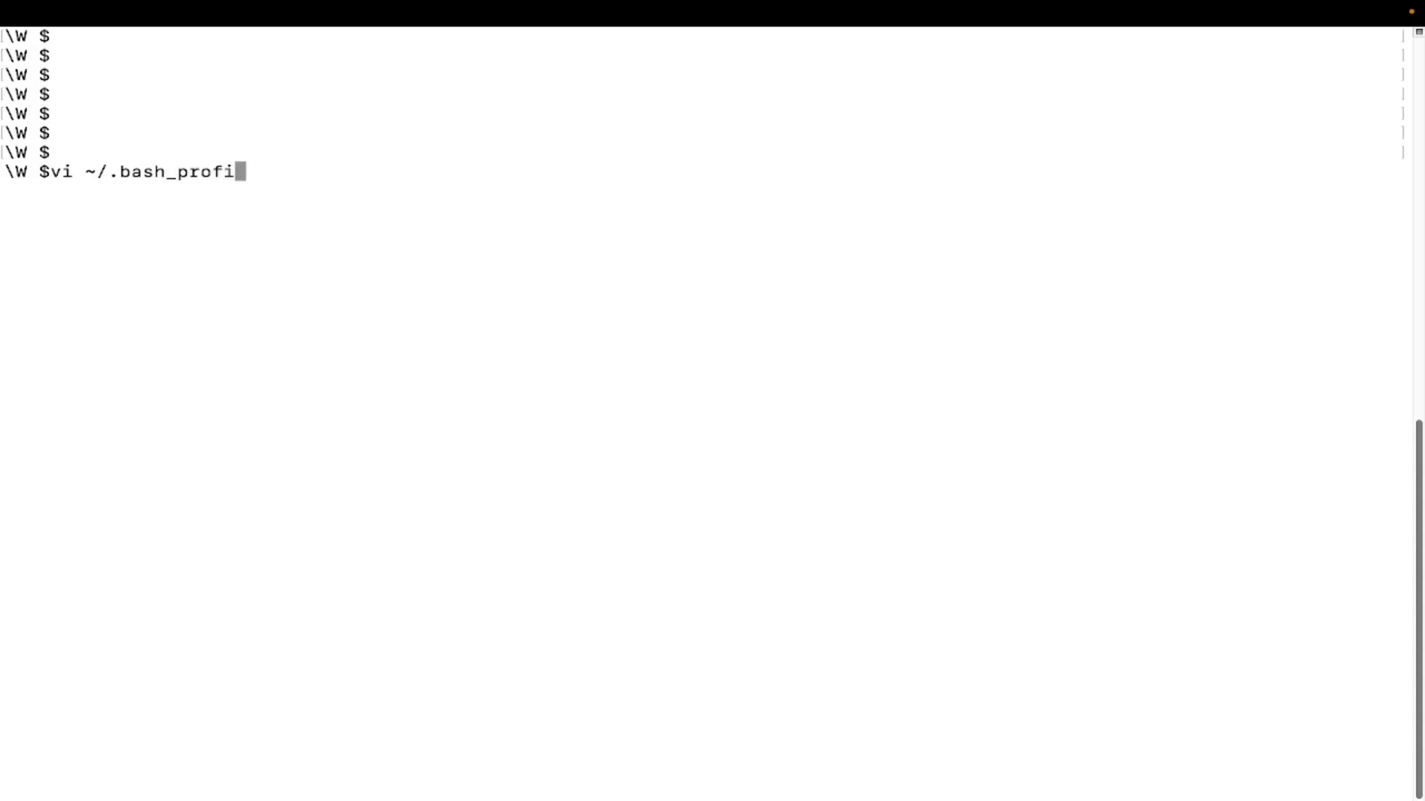
{"action": "key", "text": "Return"}
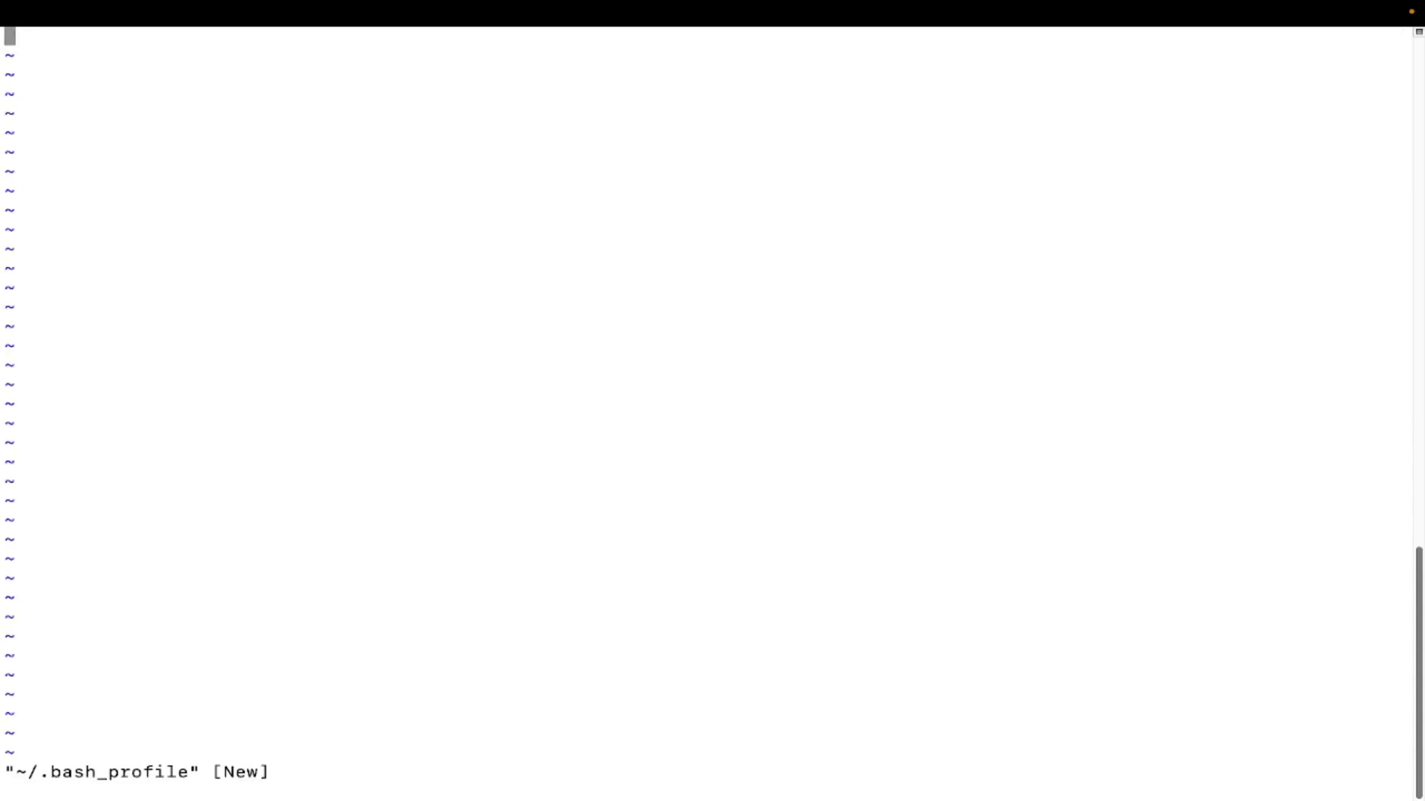
{"action": "type", "text": "export PATH=/opt/homebrew/bin:$PATH"}
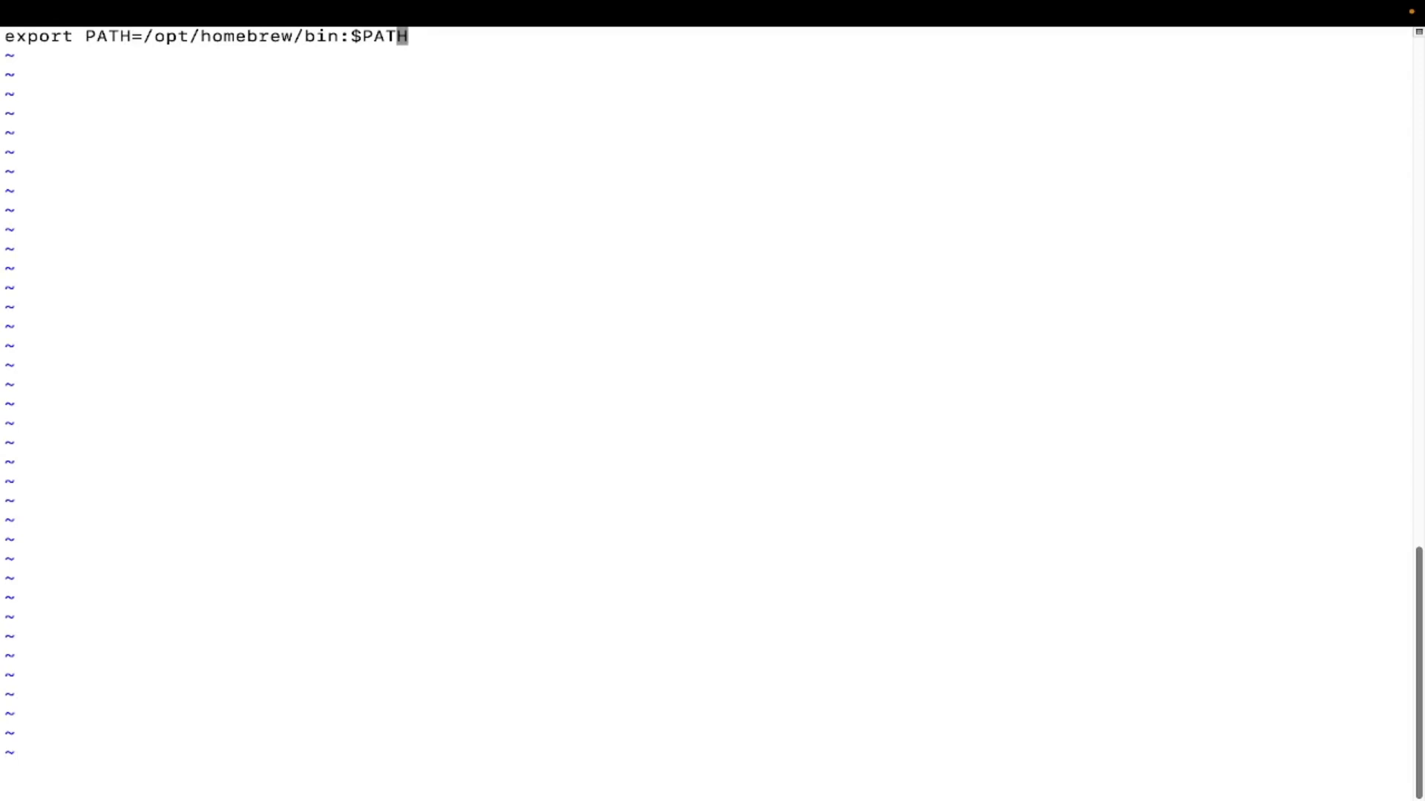
{"action": "type", "text": ":wq!"}
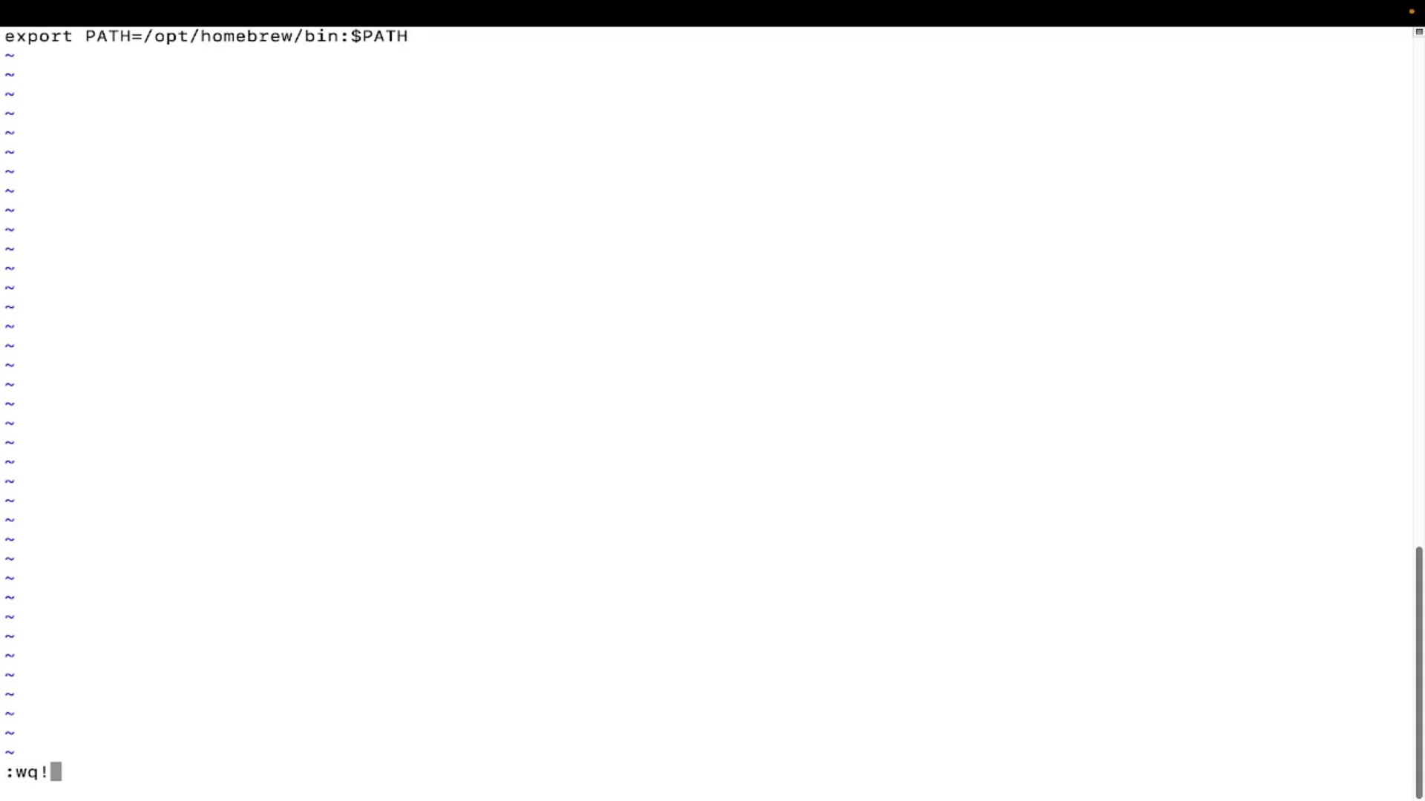
{"action": "key", "text": "Return"}
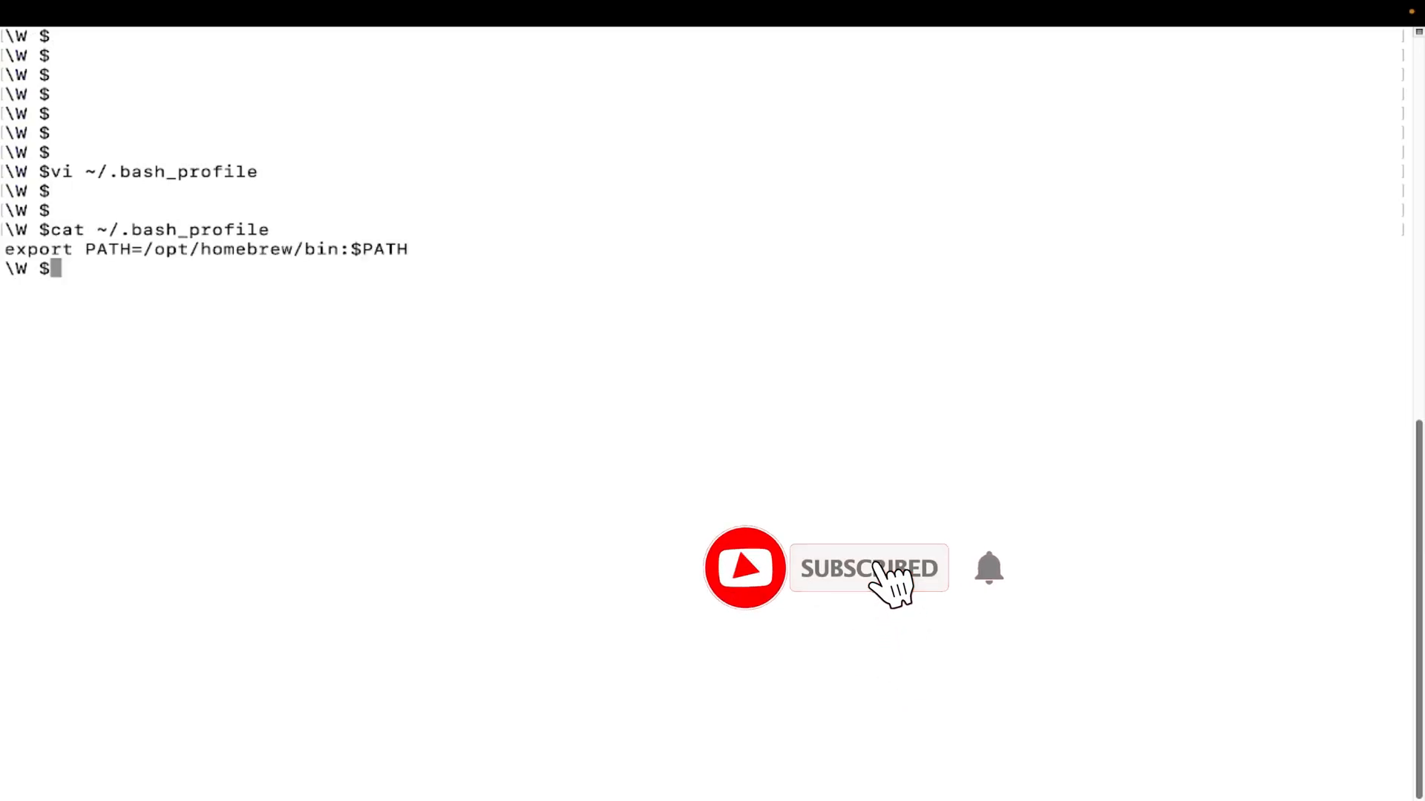
Step: Source ~/.bash_profile and run brew --version, which reports Homebrew 4.3.6
{"action": "type", "text": "vi ~/.bash_profile"}
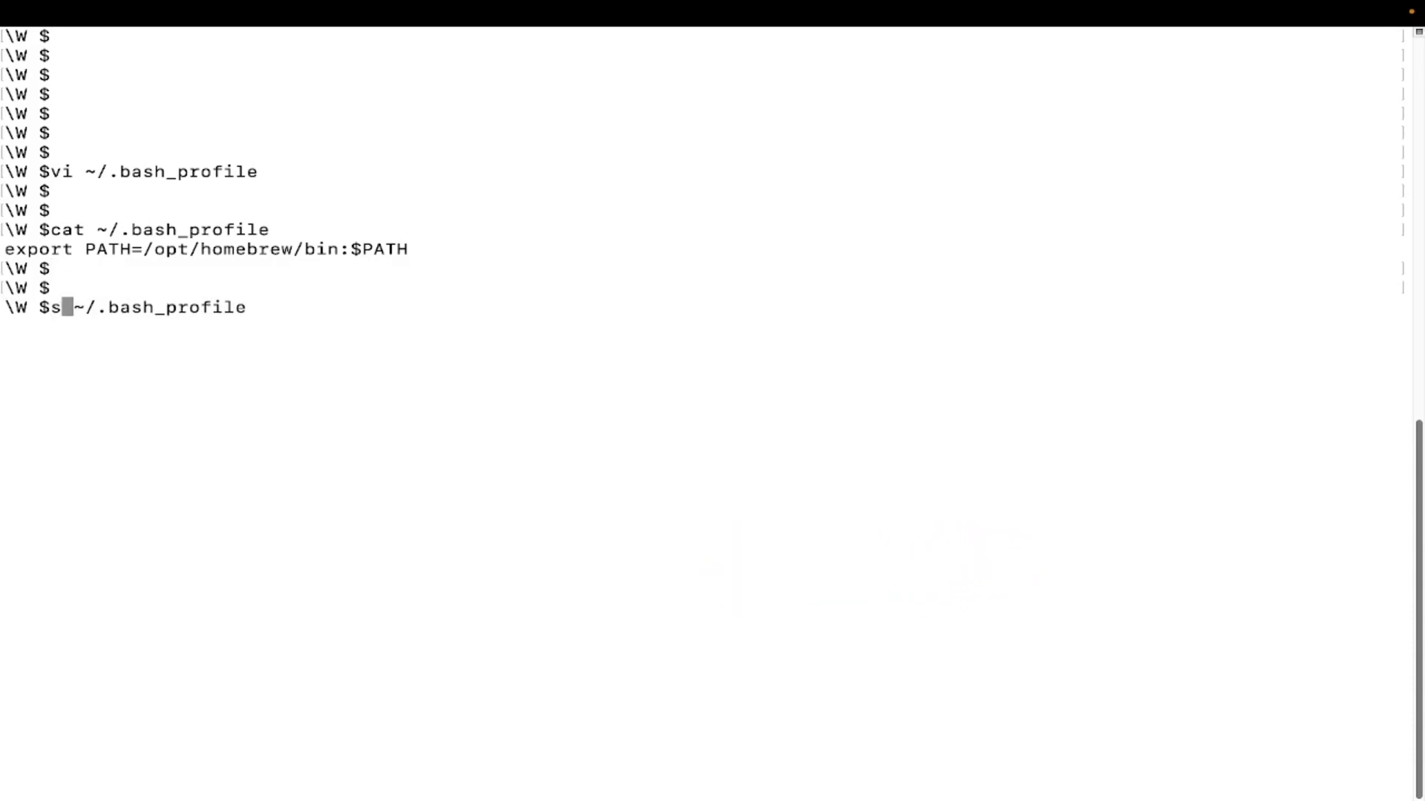
{"action": "key", "text": "Enter"}
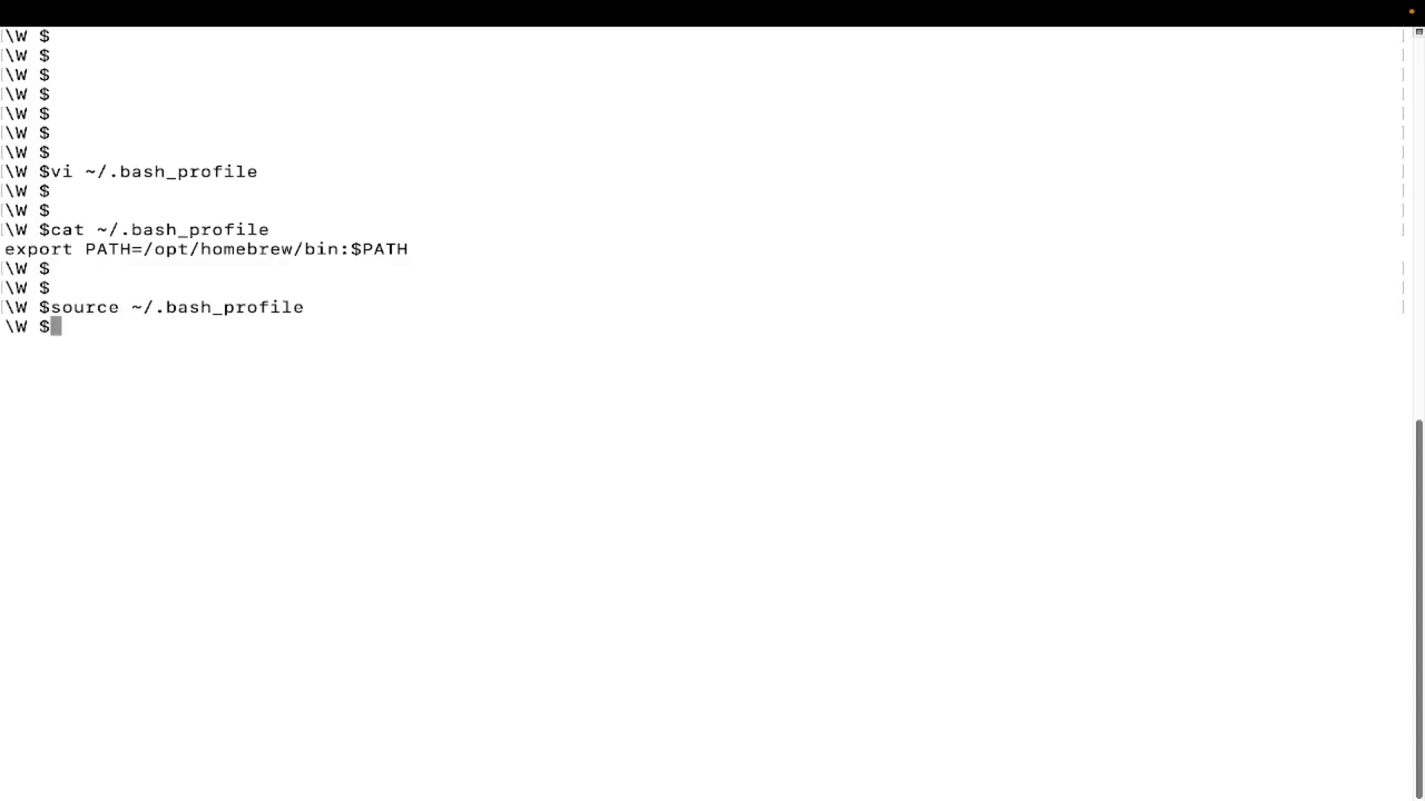
{"action": "type", "text": "vi ~/.bash_profile"}
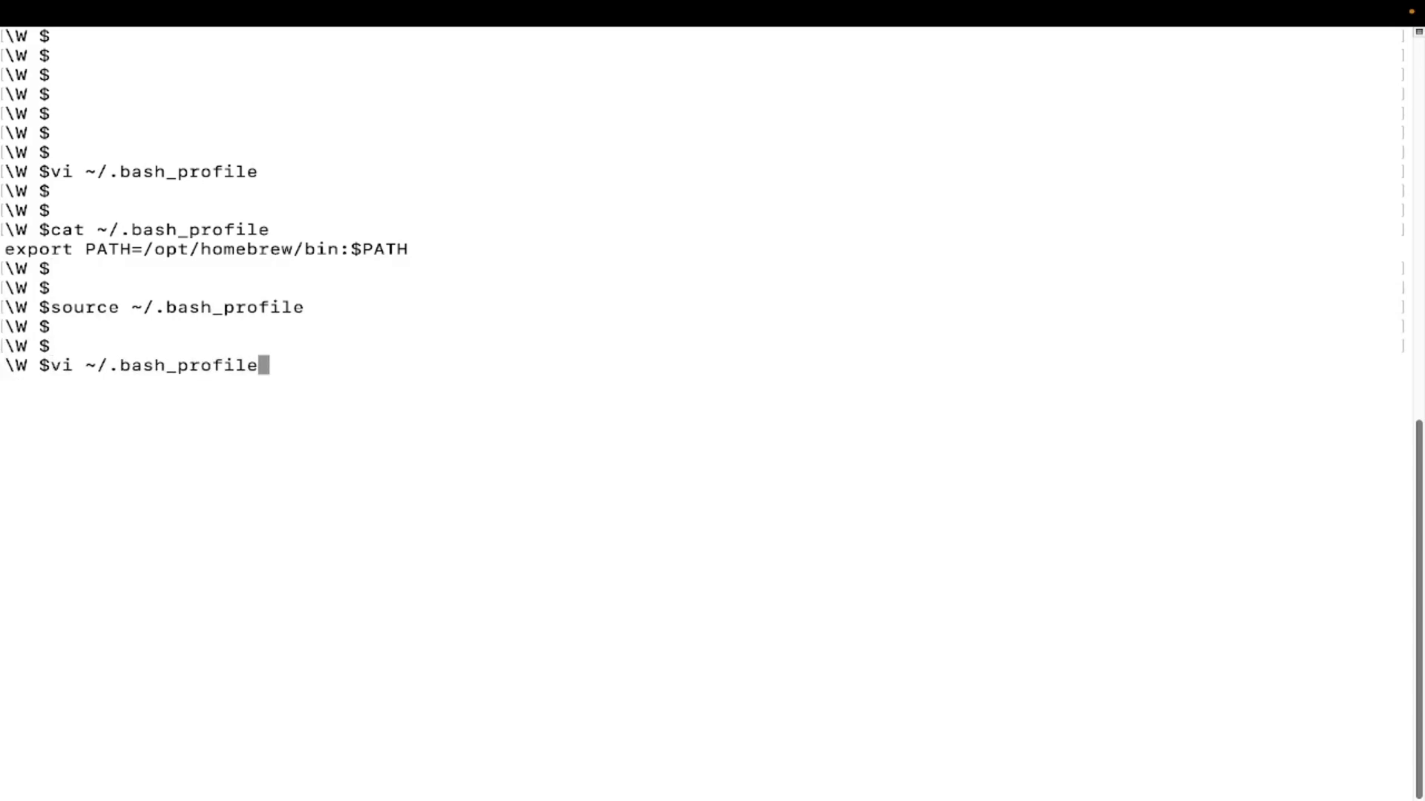
{"action": "type", "text": "source ~/.zshrc"}
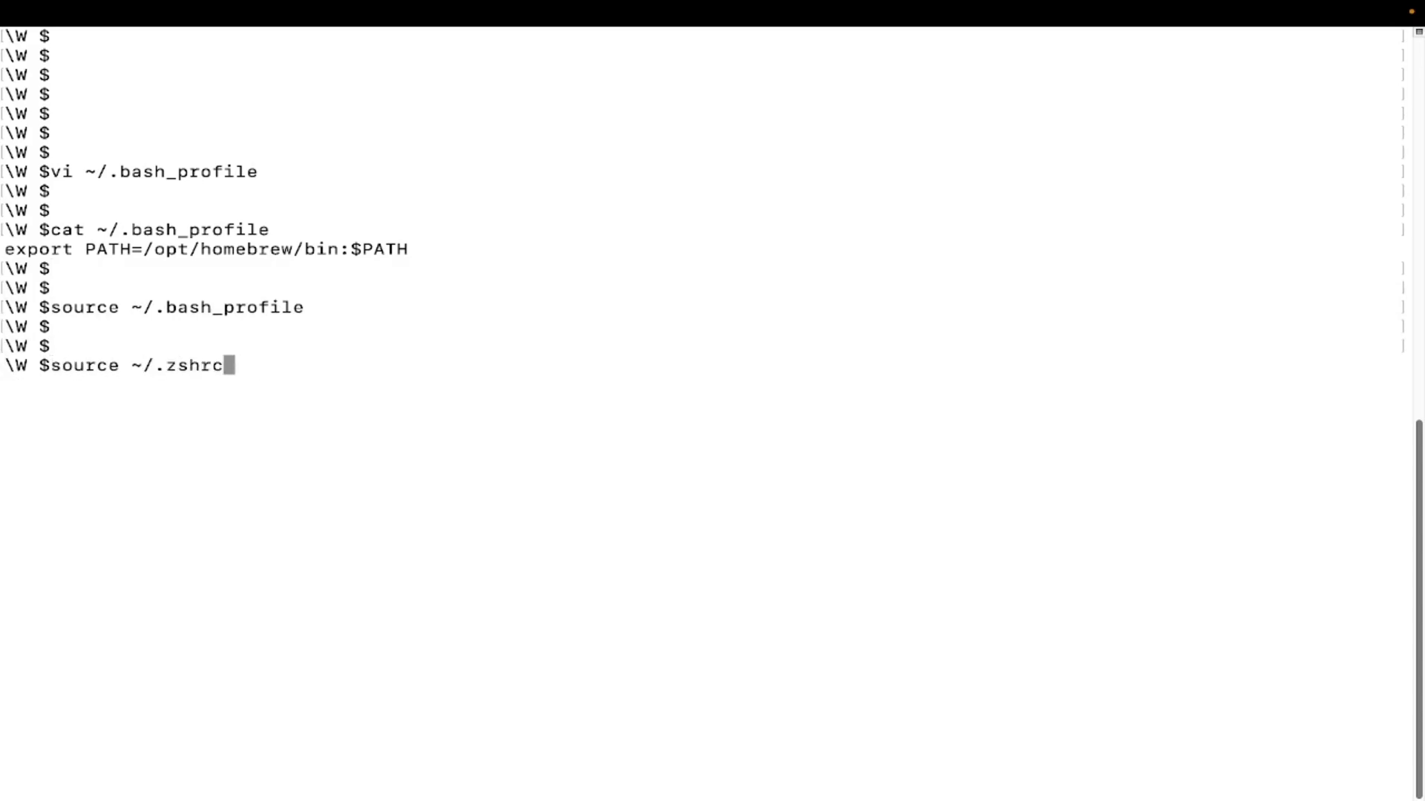
{"action": "type", "text": "brew --version"}
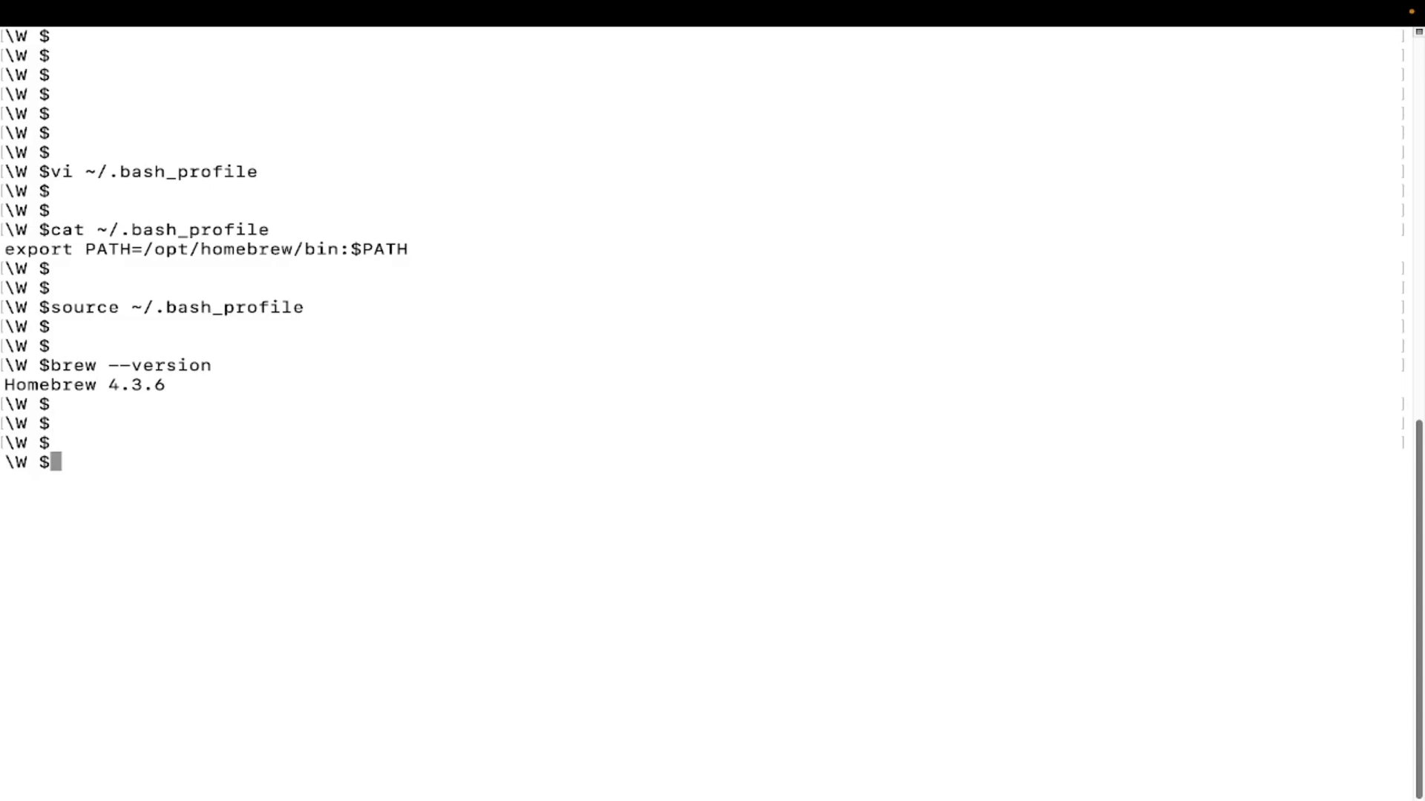
{"action": "type", "text": "vi ~/.bash_profile"}
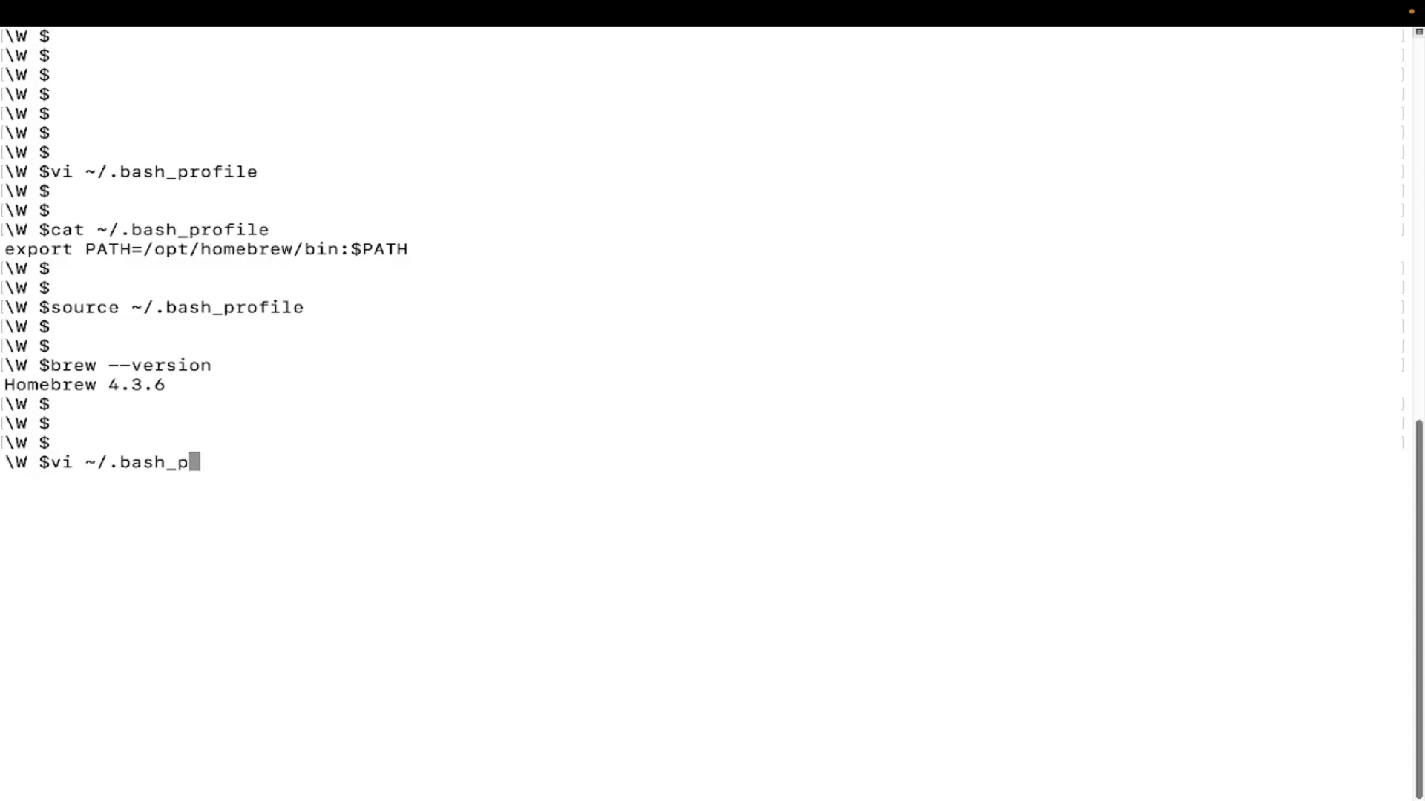
Step: Create ~/.bashrc in vi containing export PATH=/opt/homebrew/bin:$PATH and leave insert mode
{"action": "type", "text": "rc"}
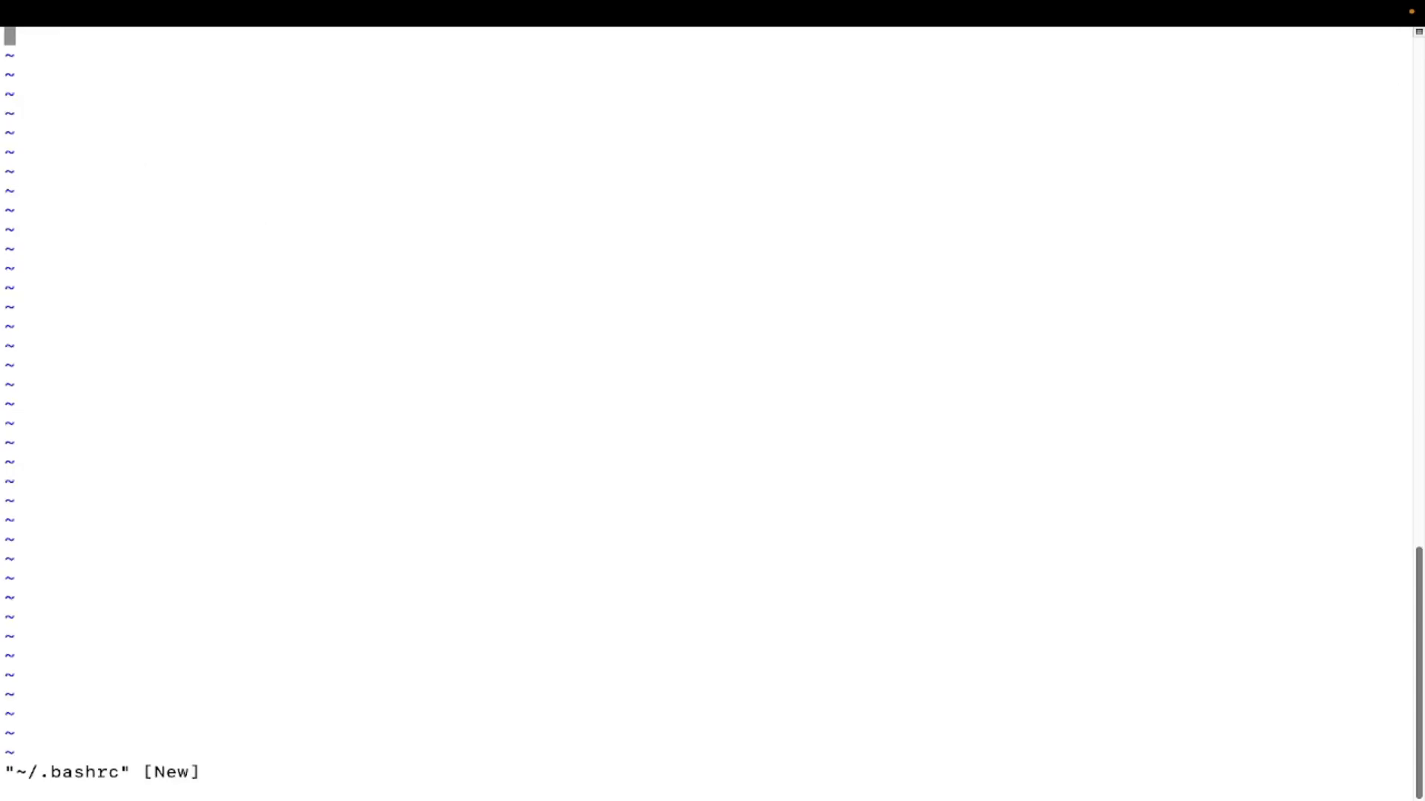
{"action": "type", "text": "export PATH=/opt/homebrew/bin:$PATH"}
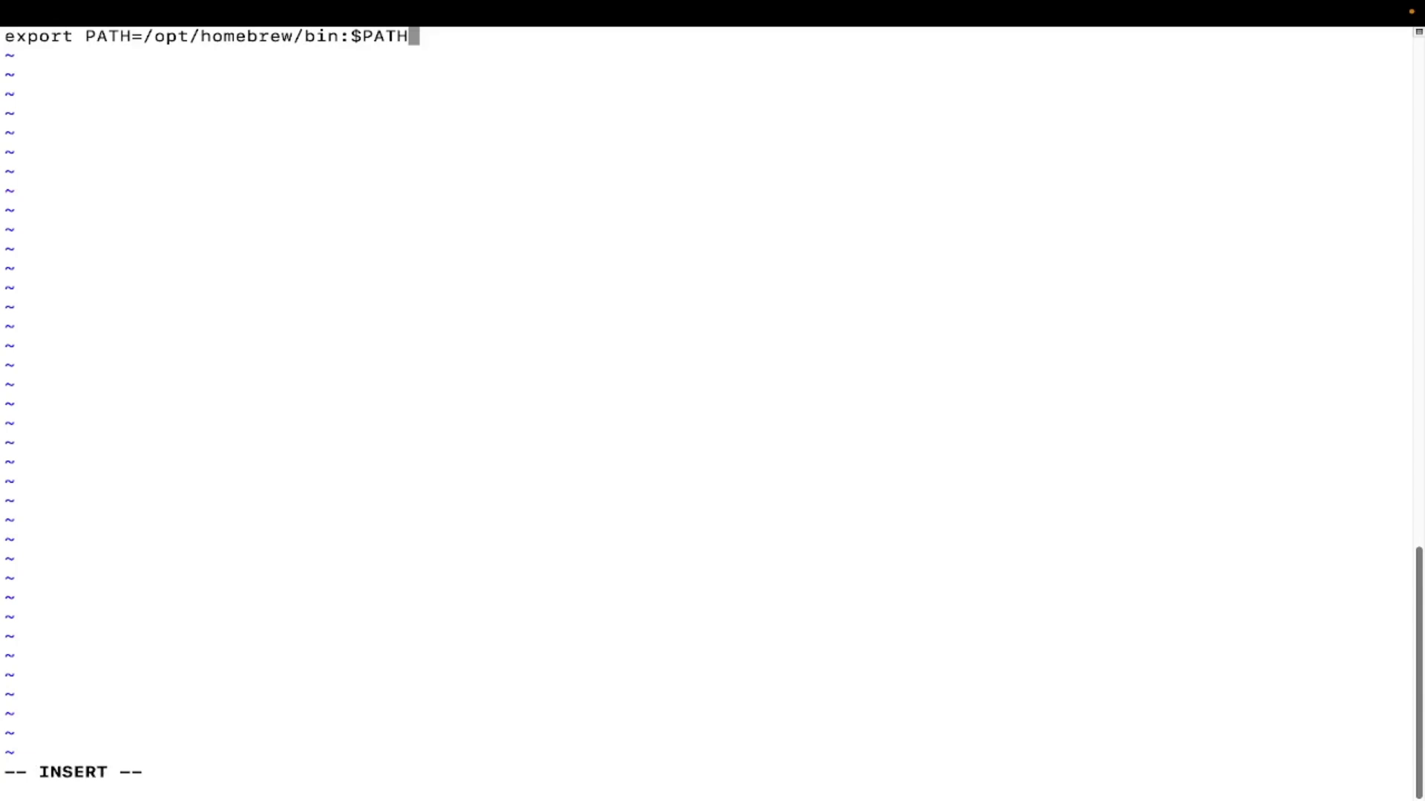
{"action": "key", "text": "Escape"}
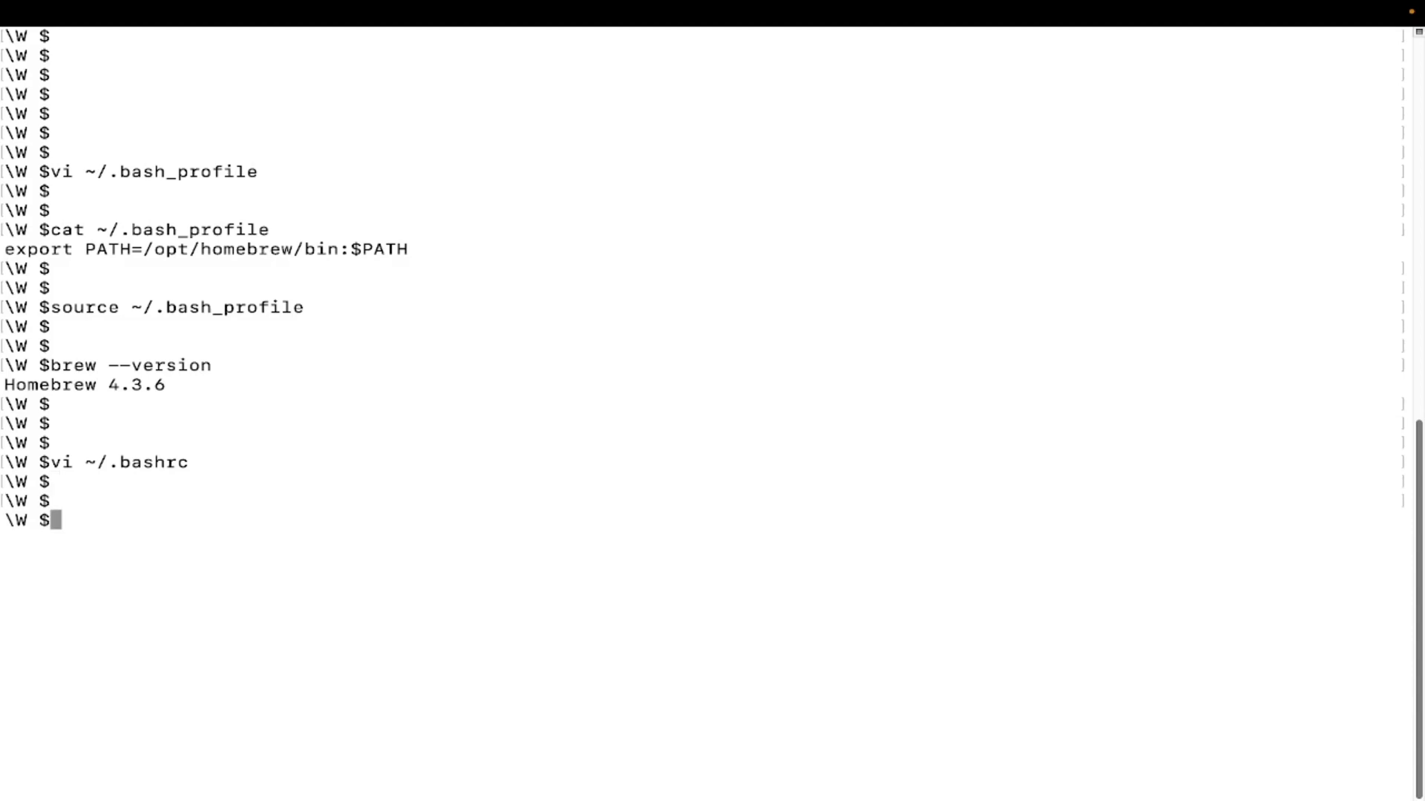
Step: Print and source ~/.bashrc confirming the export PATH line, then recall brew --version
{"action": "type", "text": "vi ~/.bashrc"}
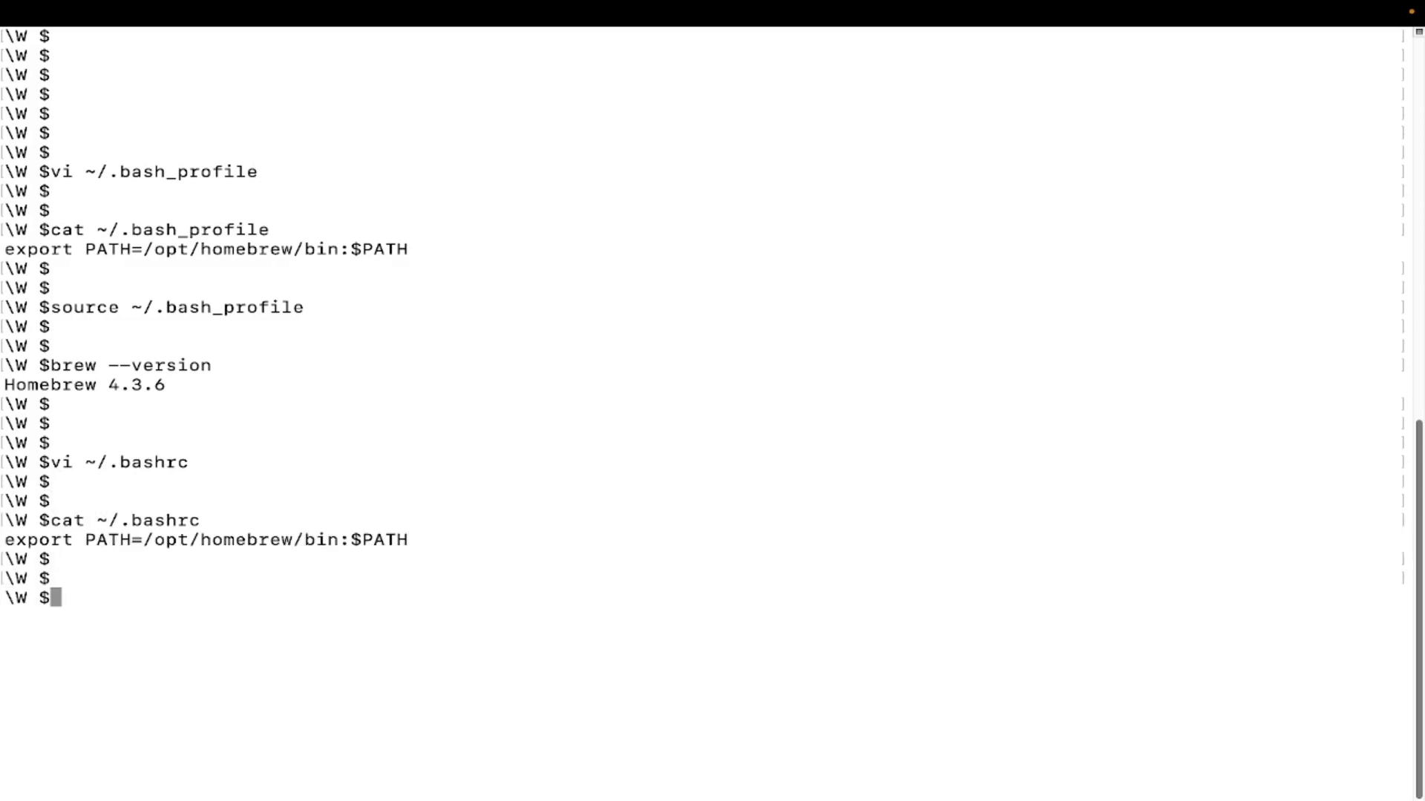
{"action": "type", "text": "vi ~/.bashrc"}
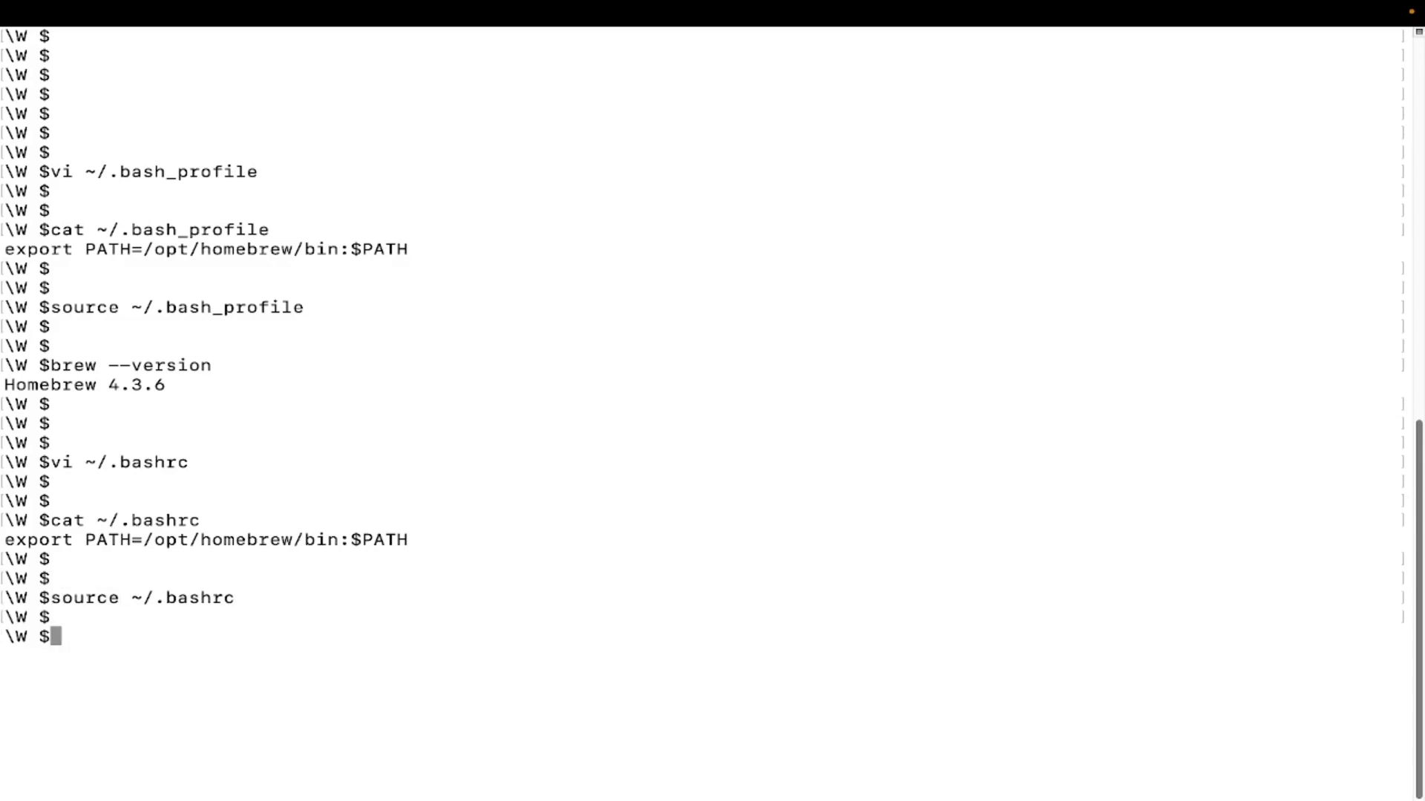
{"action": "type", "text": "cat ~/.bashrc"}
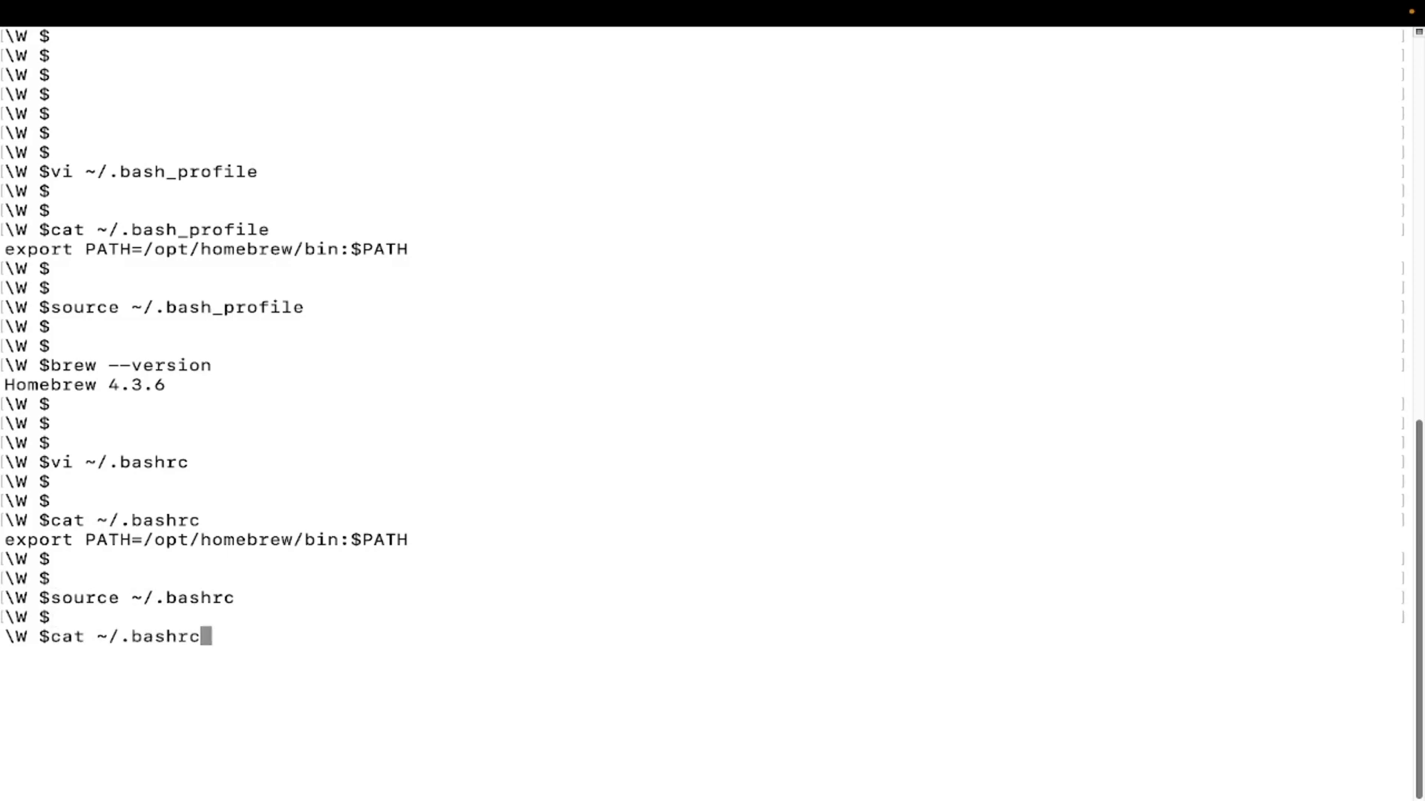
{"action": "type", "text": "brew --version"}
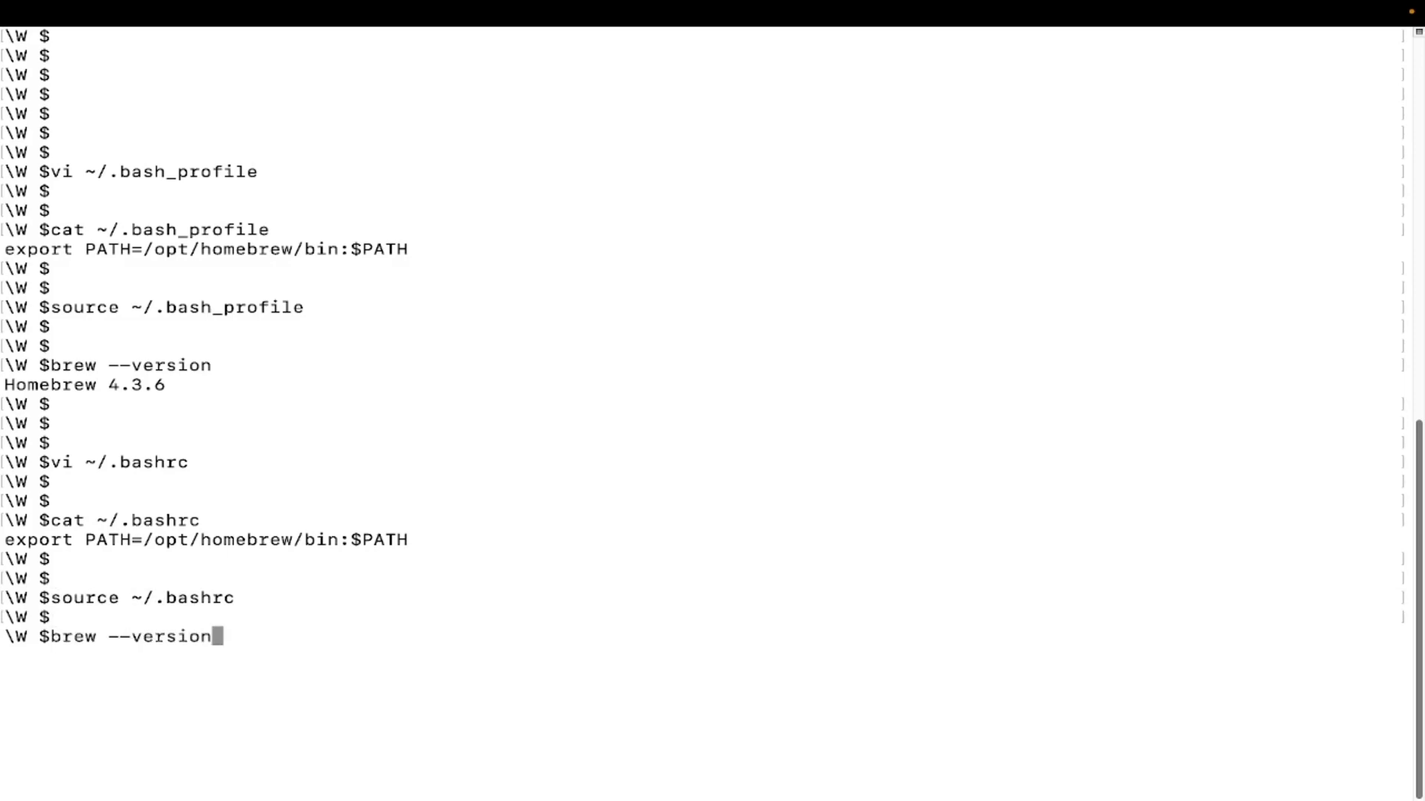